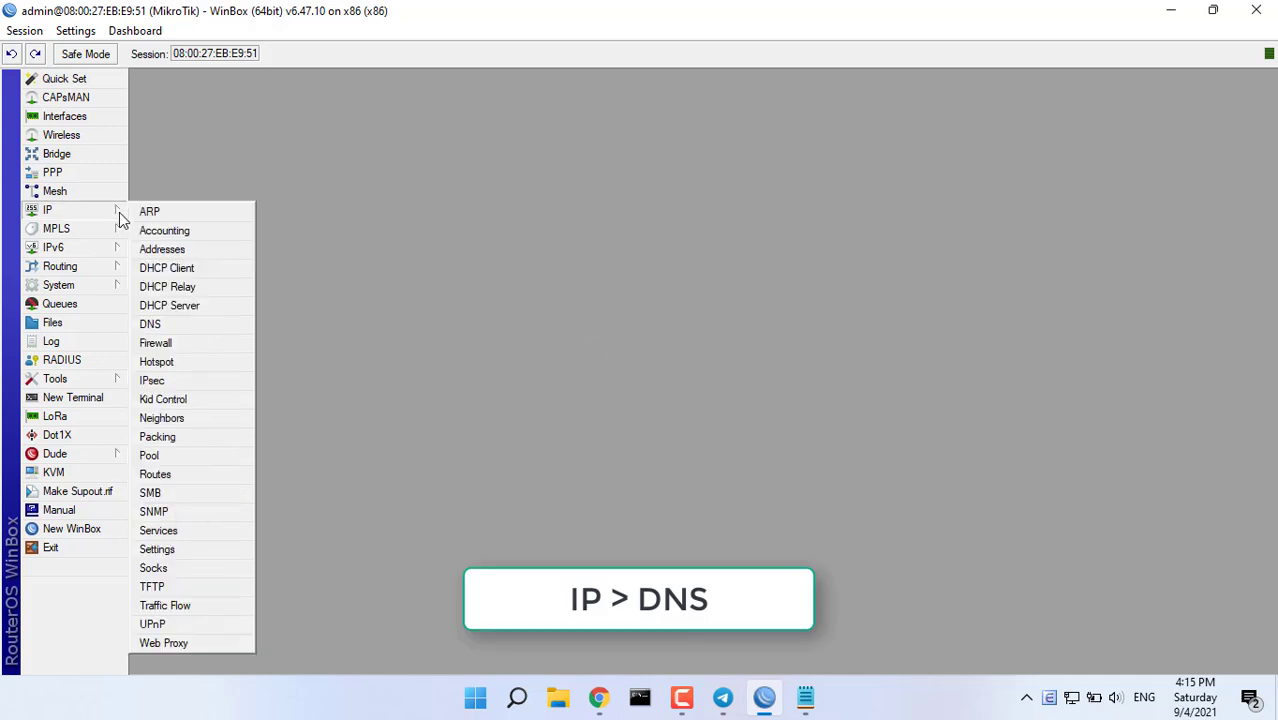
Open the empty Traffic Monitor list from Tools in the left menu
left_click(149, 323)
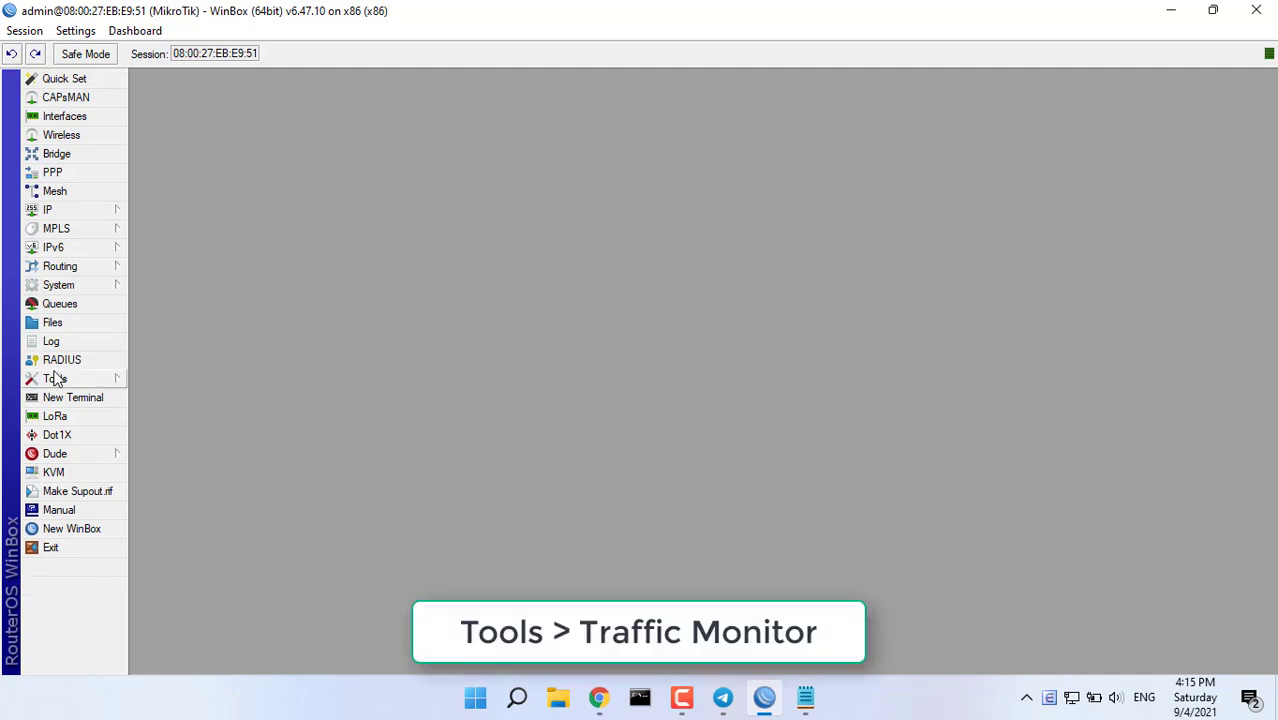
left_click(55, 378)
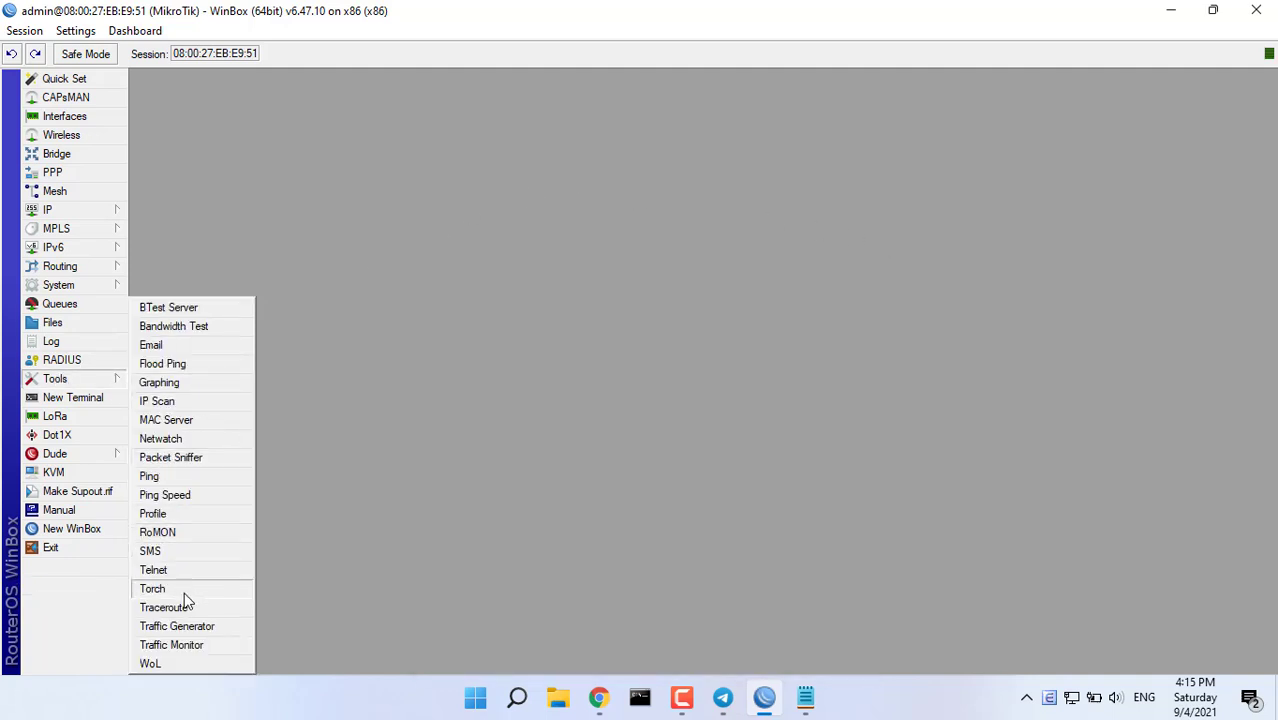
mouse_move(233, 652)
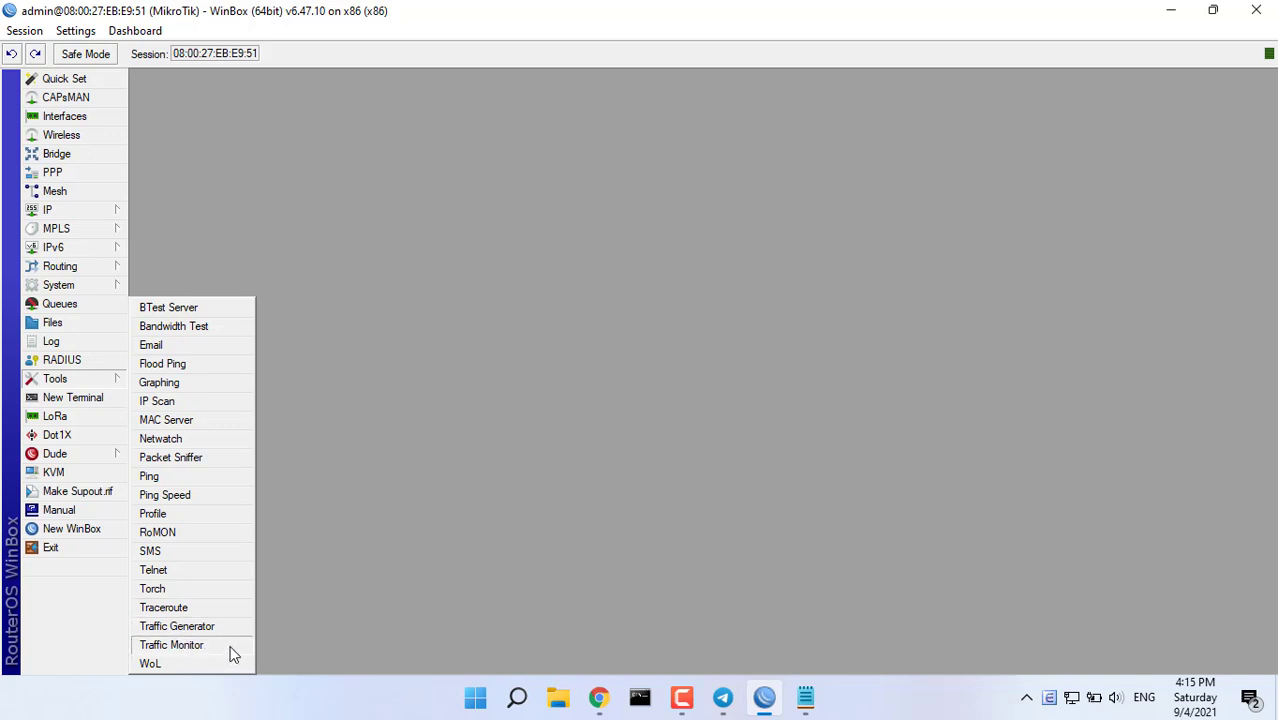
left_click(170, 645)
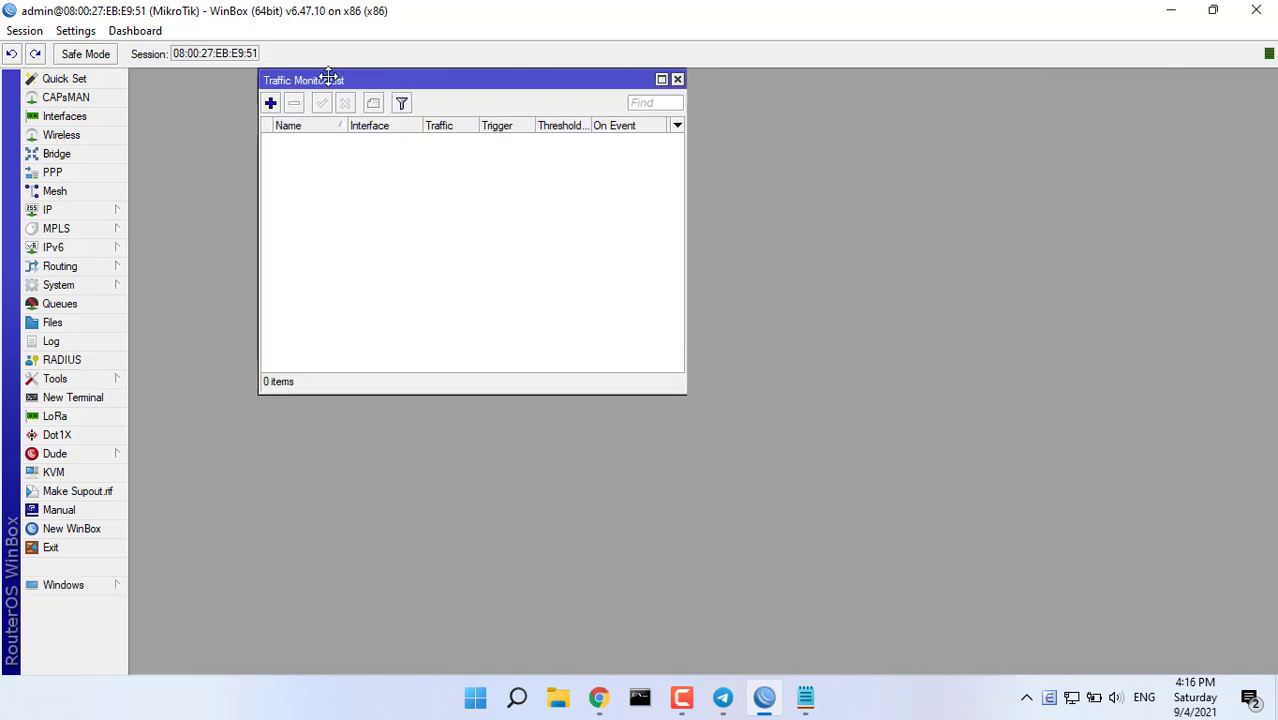
Add a traffic monitor named Download that watches received traffic on WAN
left_click(268, 102)
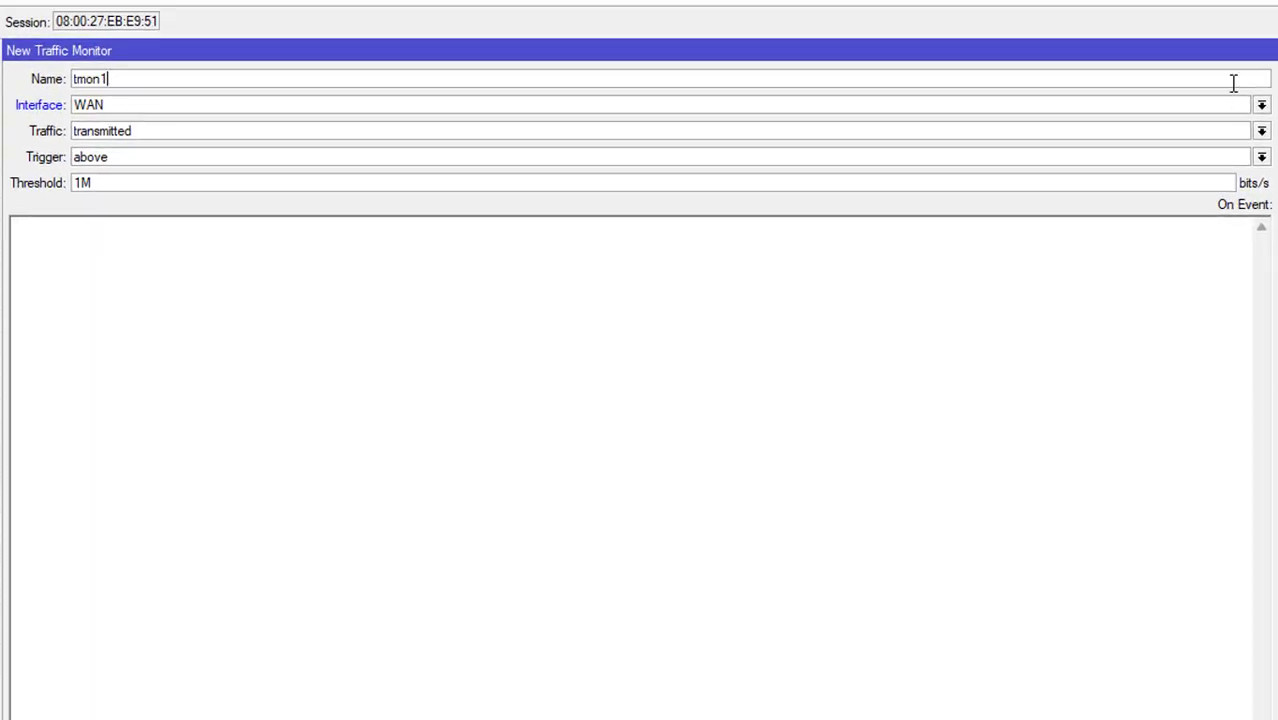
mouse_move(146, 74)
type("D")
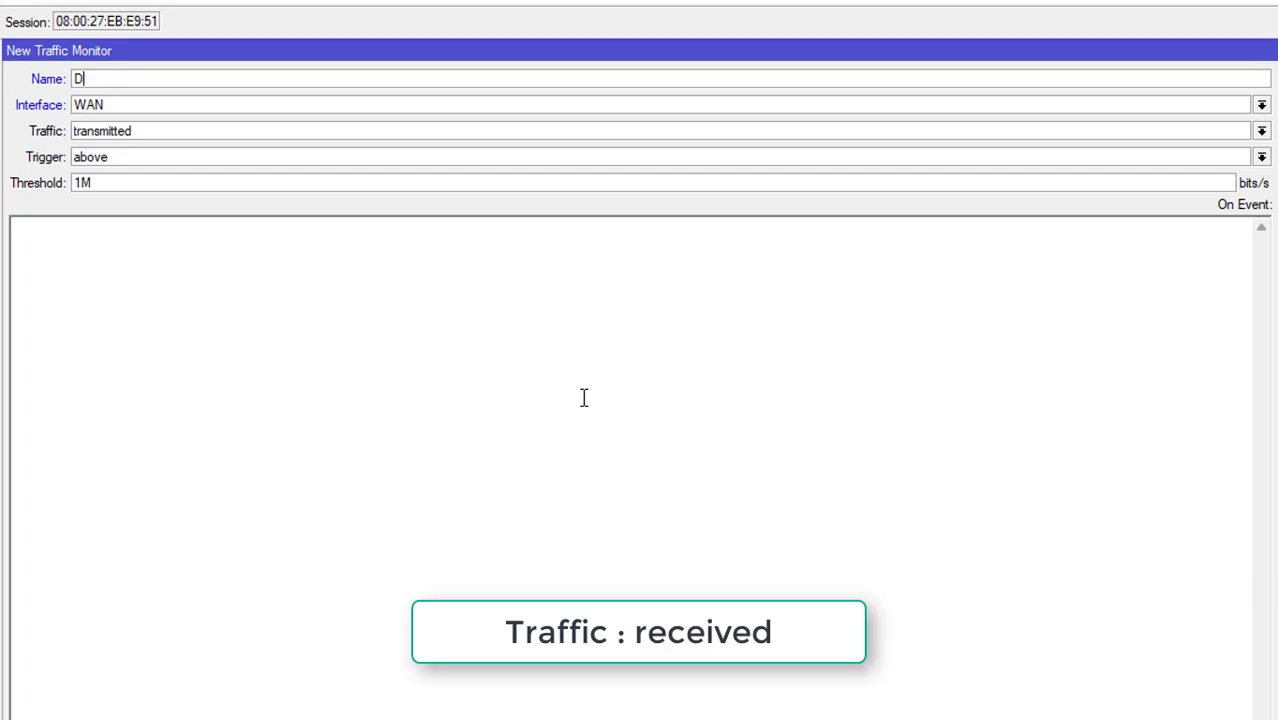
type("ownload")
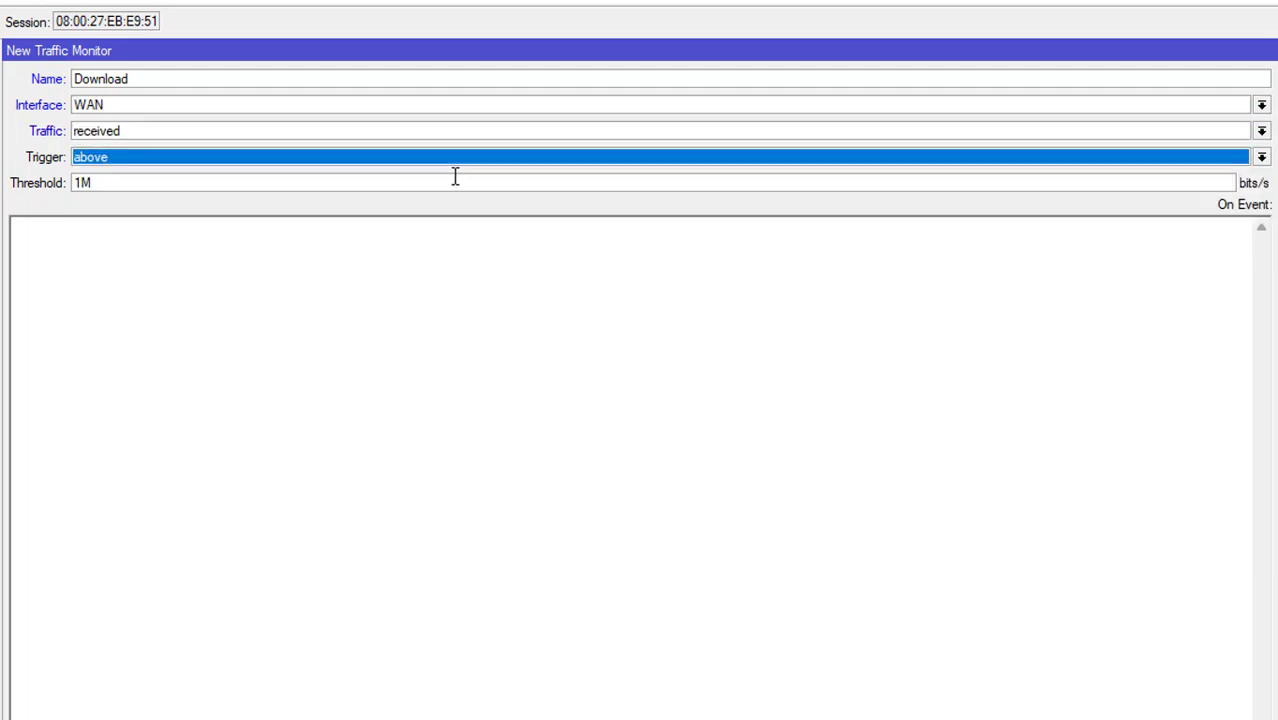
left_click(80, 183)
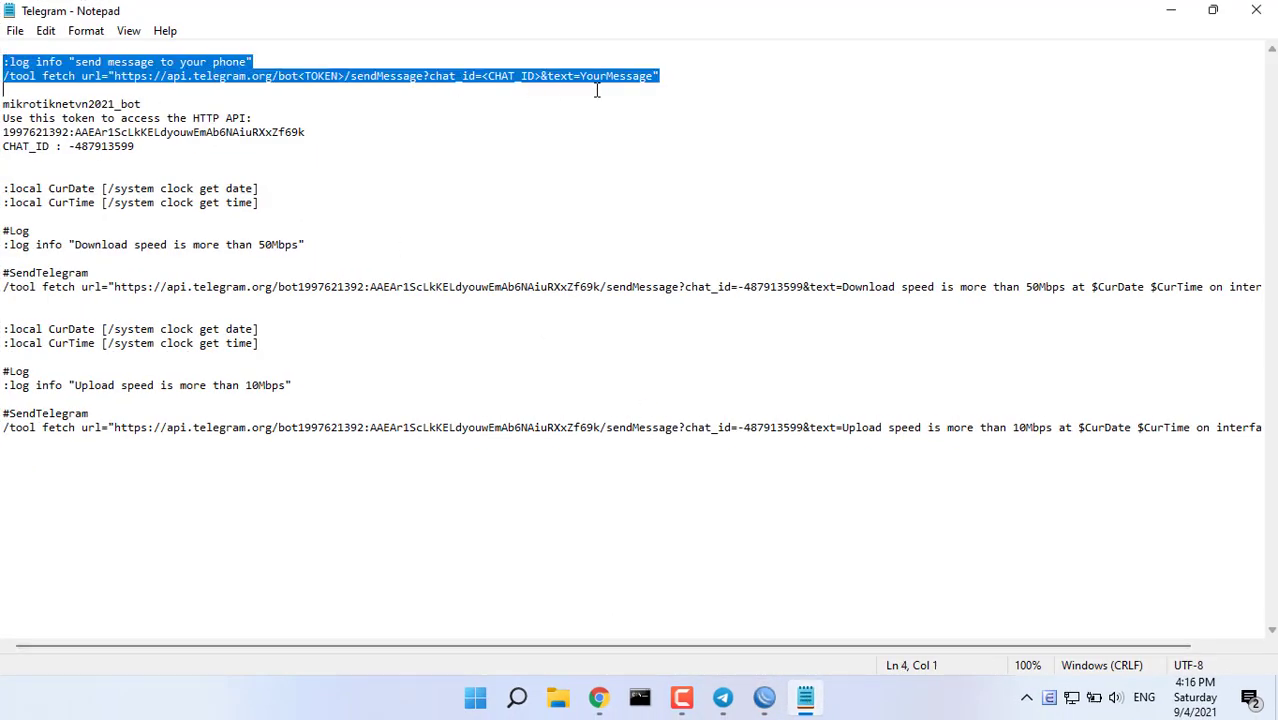
Select and copy the Download Telegram alert script lines in Notepad
left_click(303, 75)
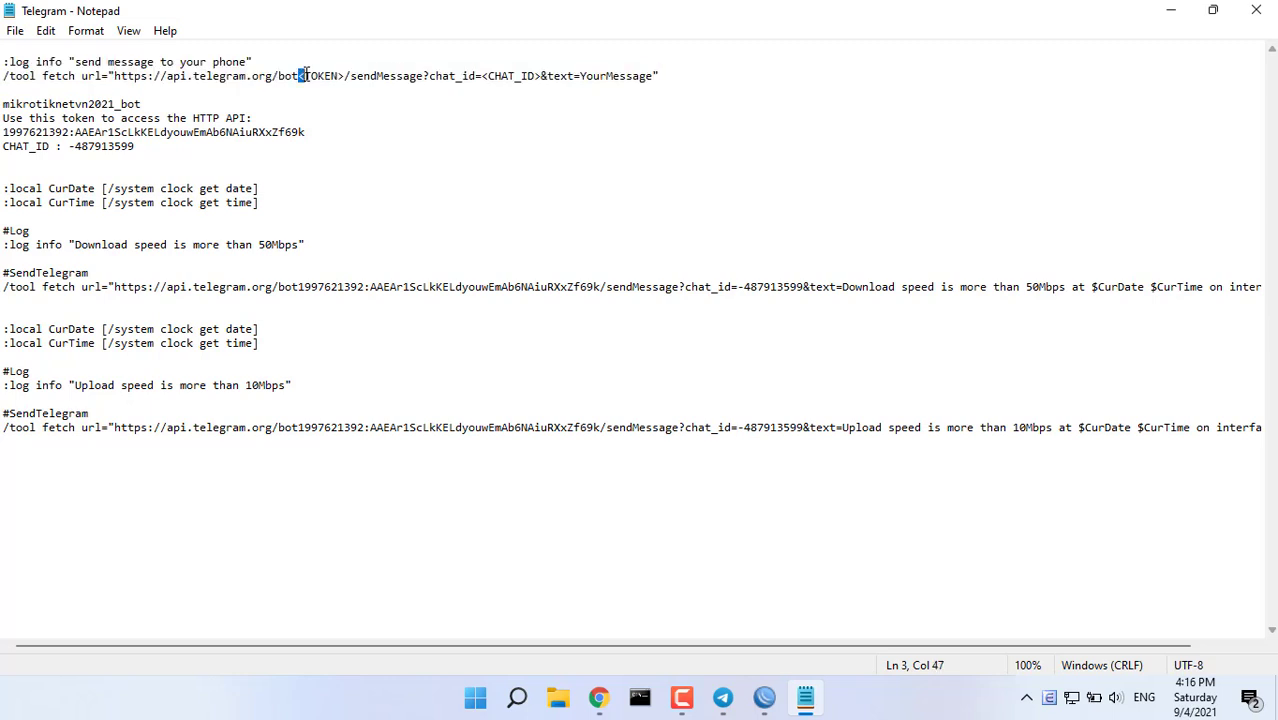
left_click_drag(300, 75, 345, 75)
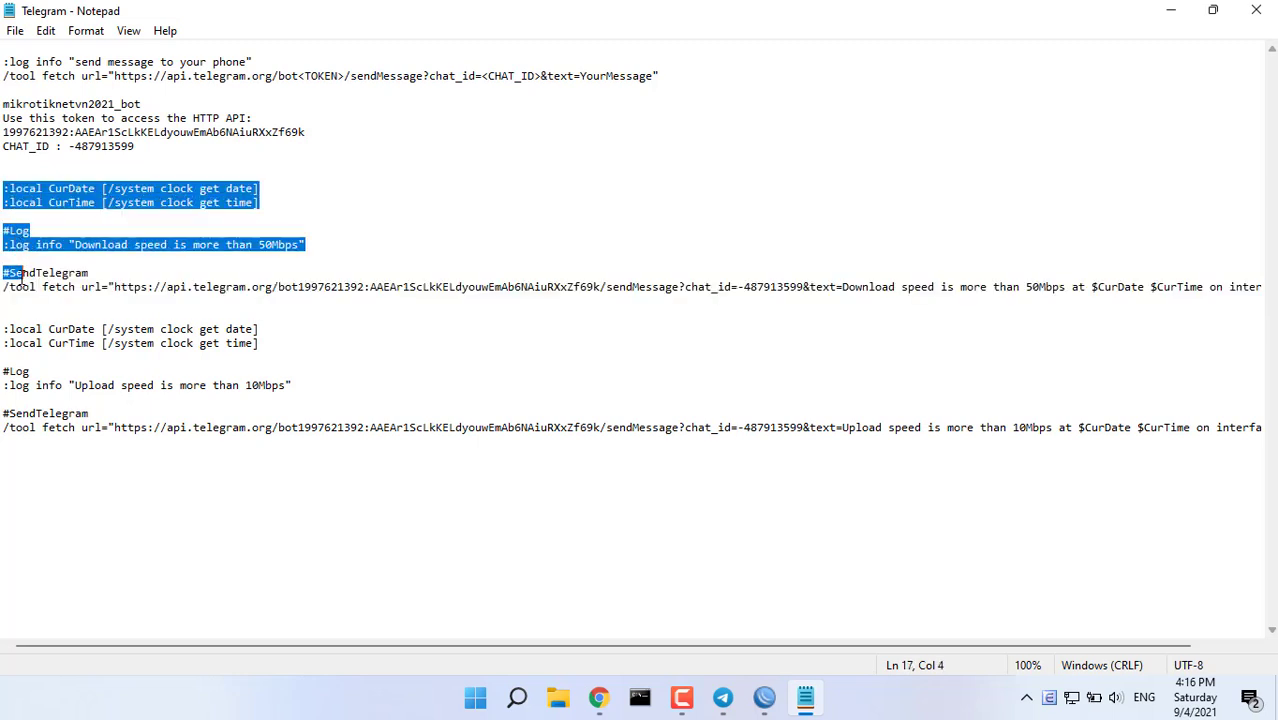
right_click(50, 287)
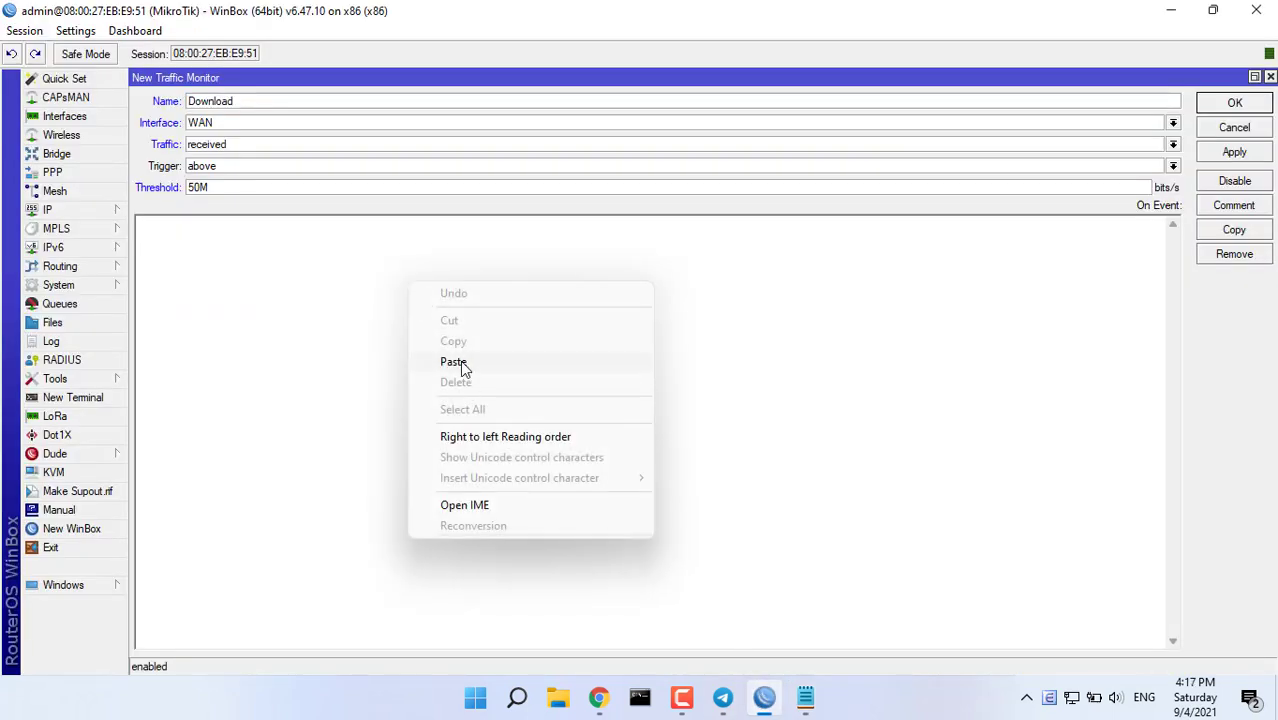
Paste the alert script as On Event, save Download, and add a monitor named Upload
left_click(452, 362)
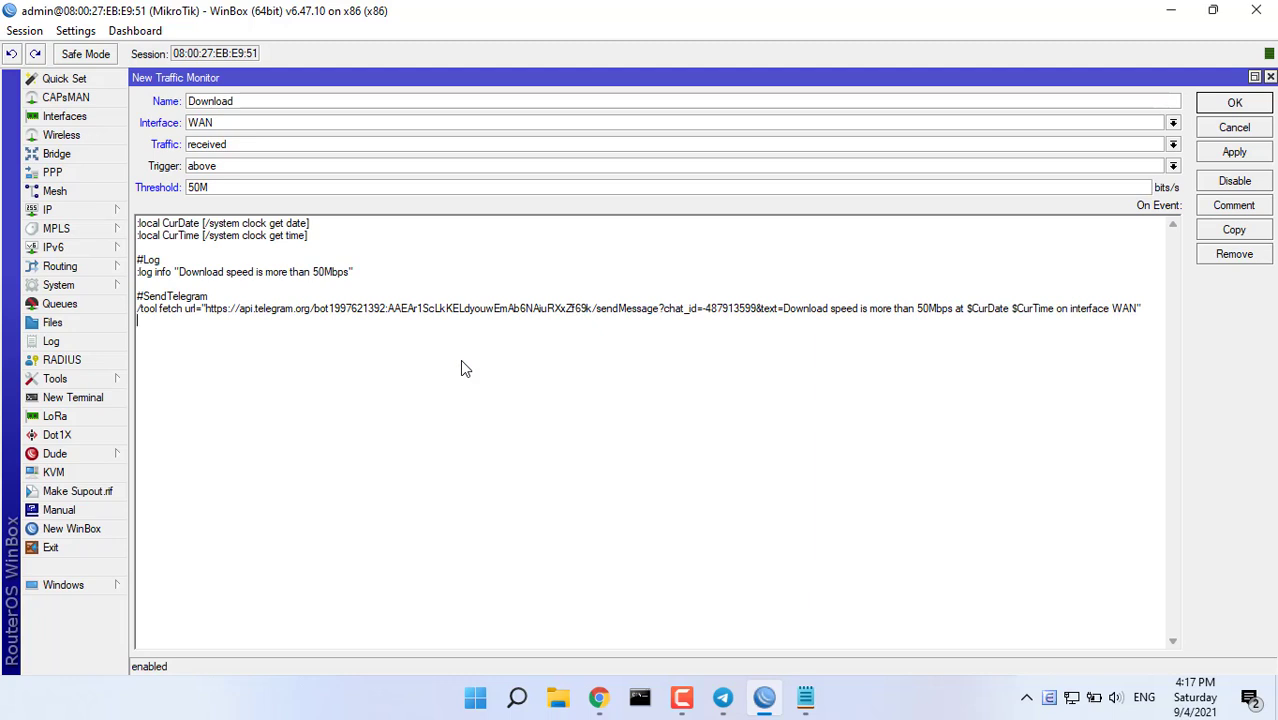
left_click(1251, 103)
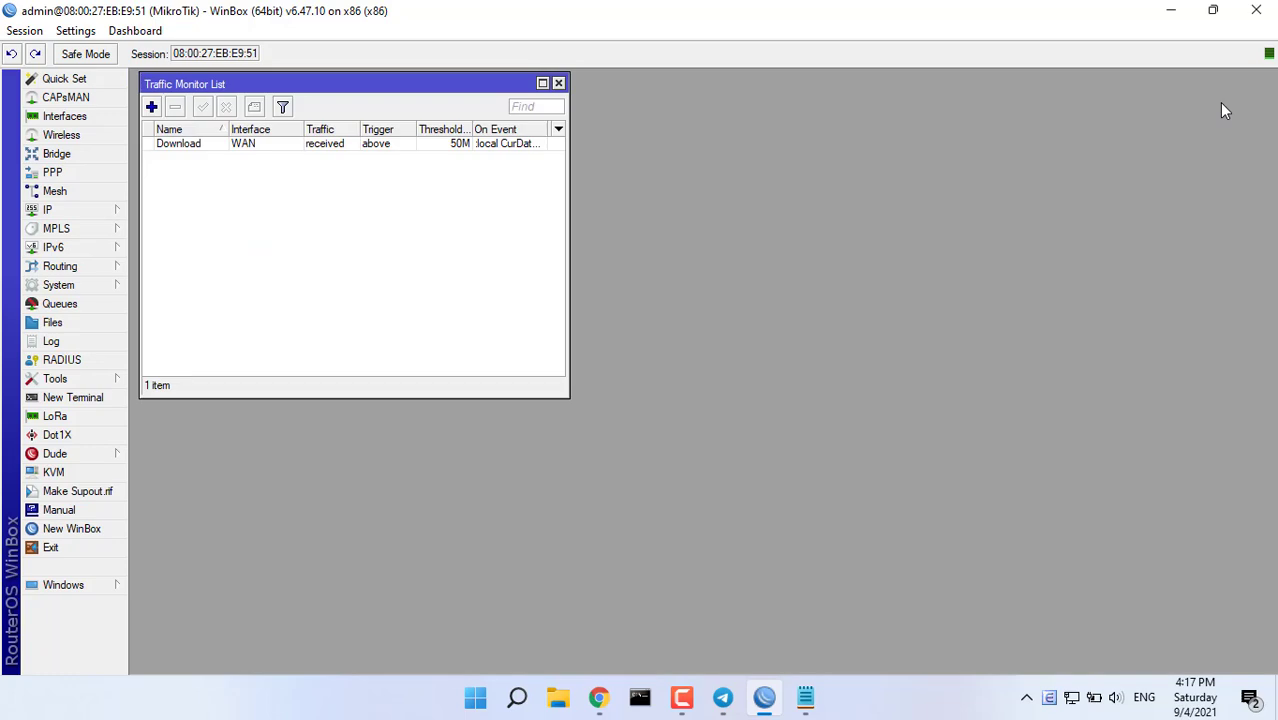
left_click(178, 143)
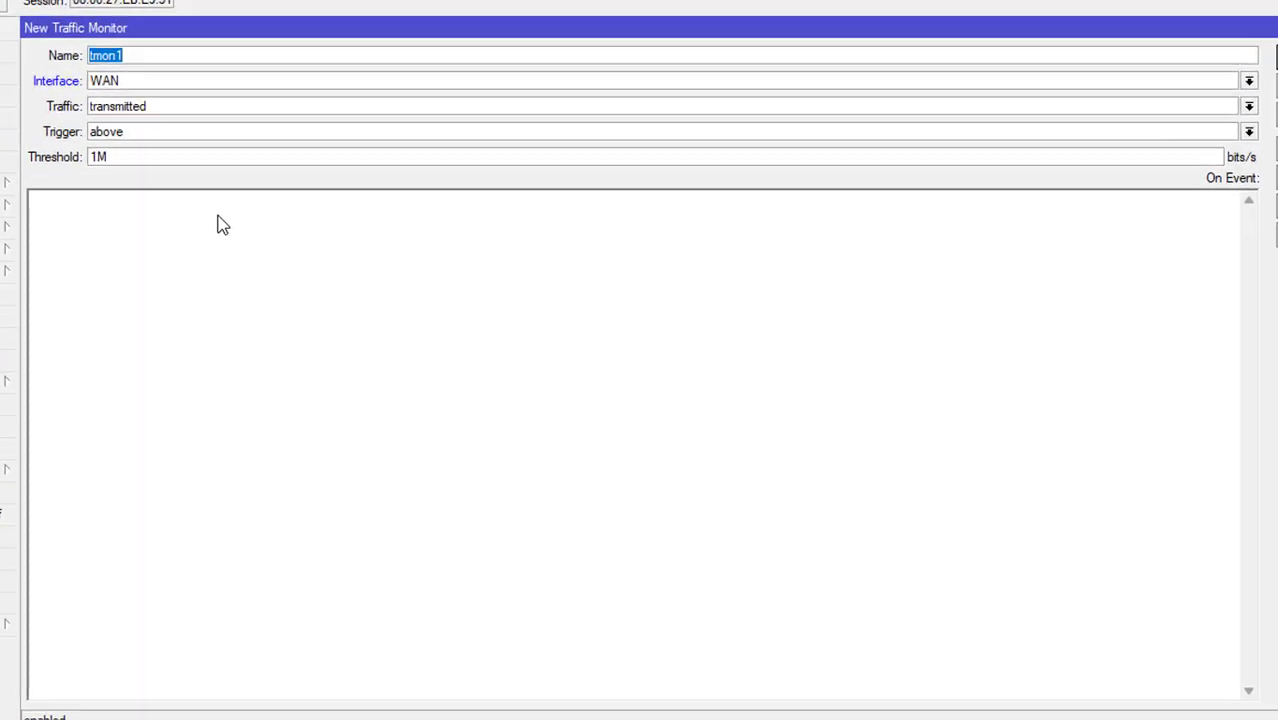
type("Upload speed is more than 10Mbps\"")
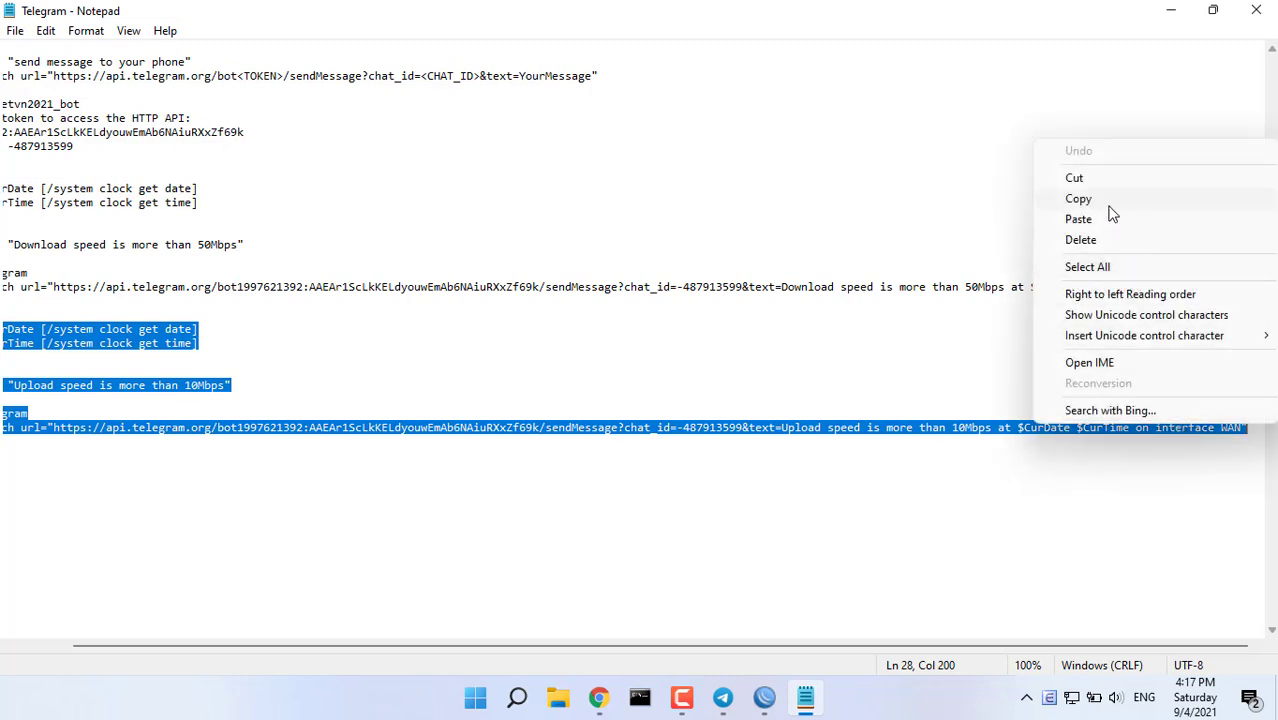
Copy the Upload alert script, finish Upload (transmitted, 10M) and check the router log
left_click(763, 698)
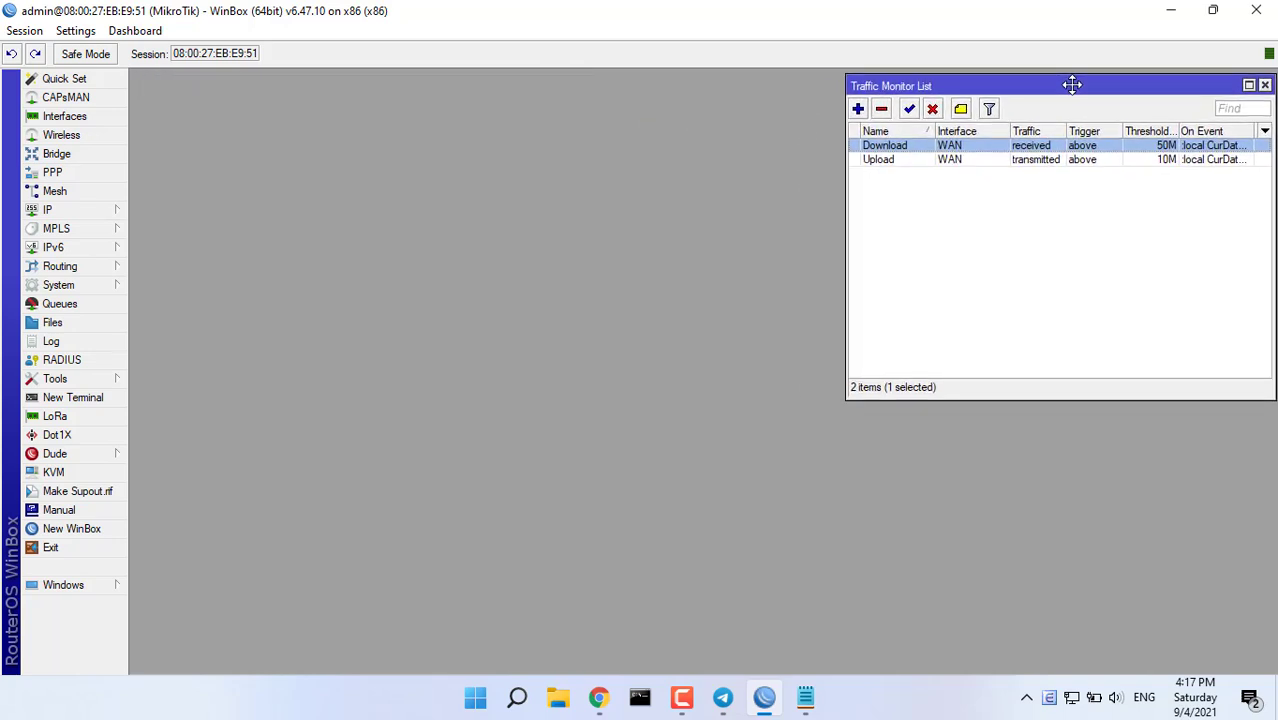
left_click(51, 341)
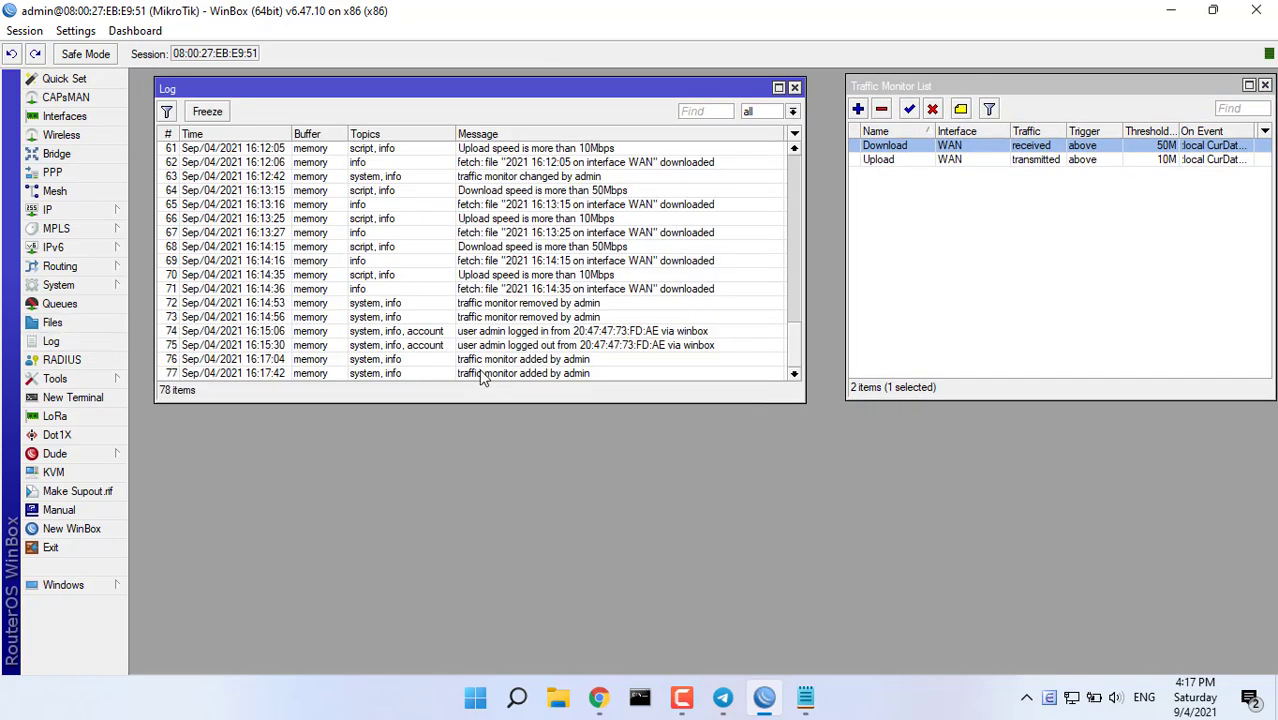
left_click(598, 695)
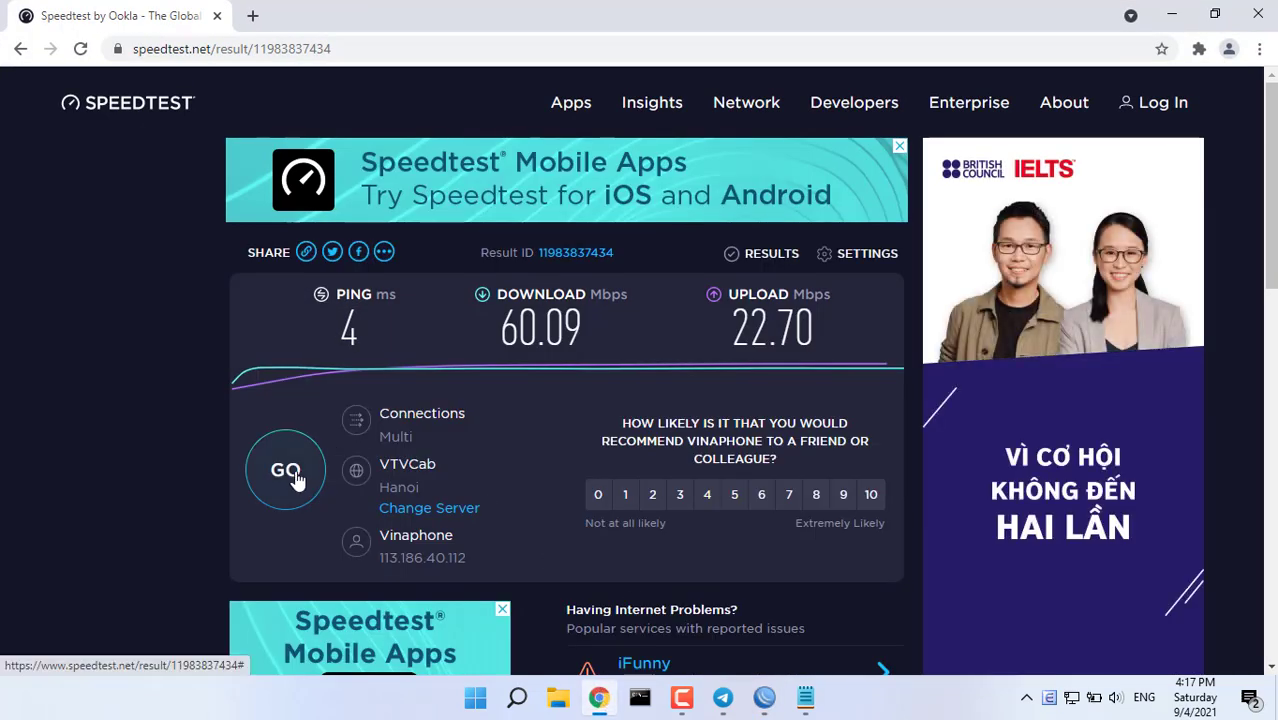
Run a new Speedtest to trigger the 50M download alert, then check Telegram
left_click(286, 470)
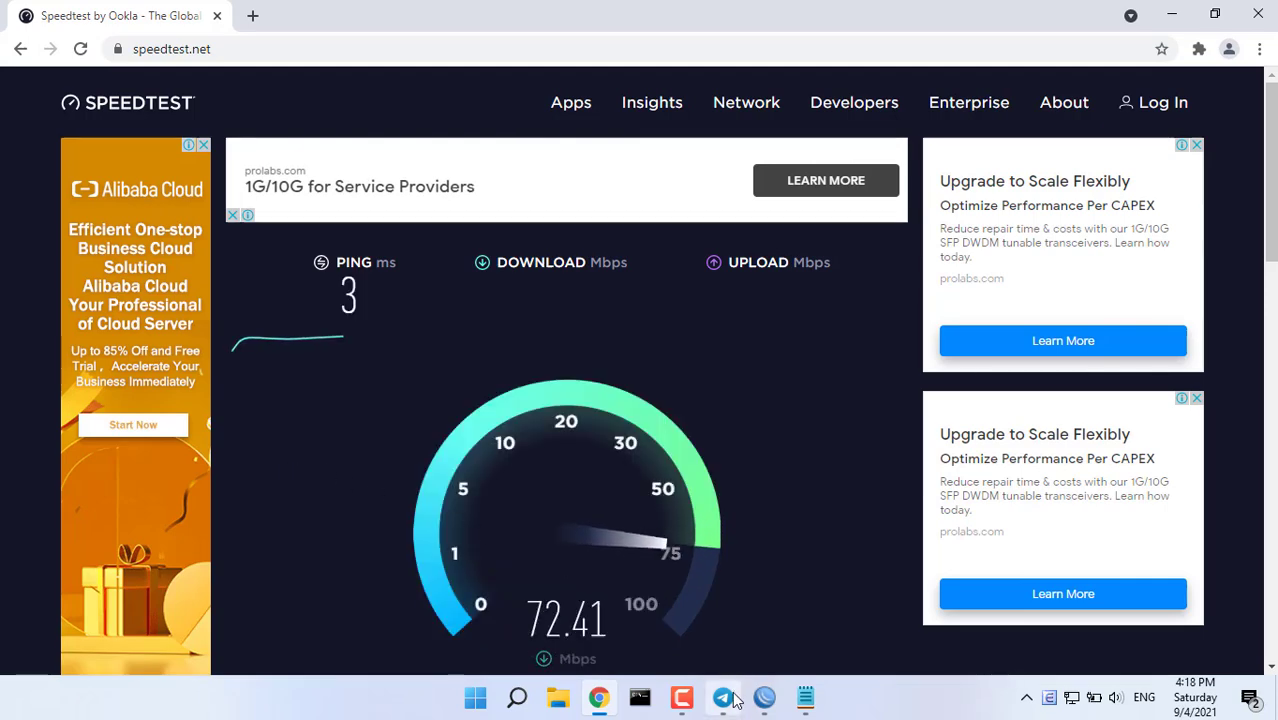
left_click(722, 697)
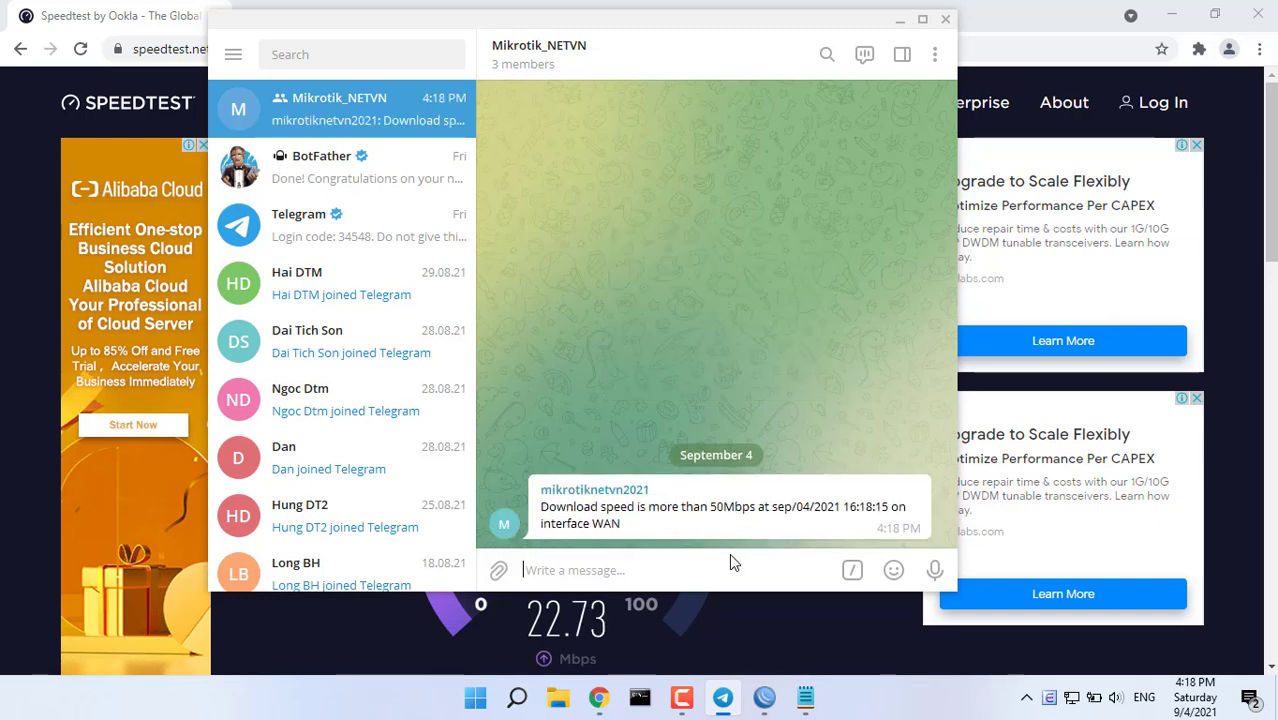
mouse_move(640, 528)
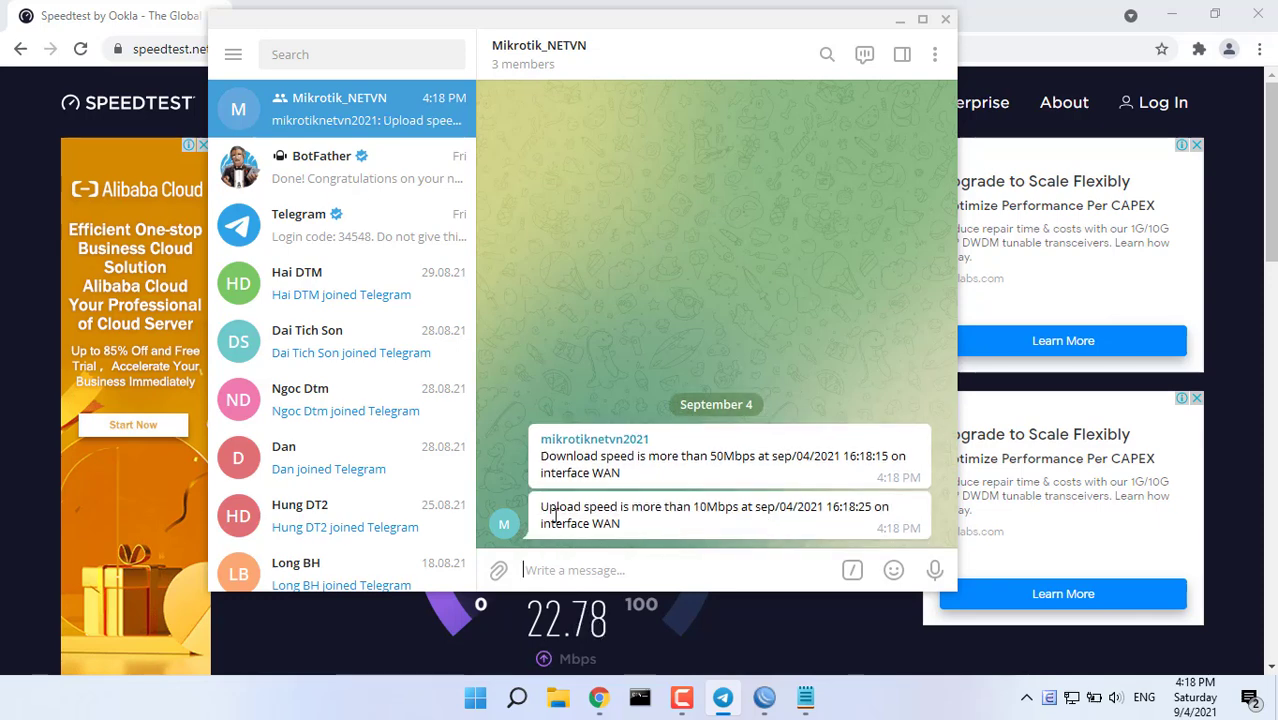
mouse_move(755, 568)
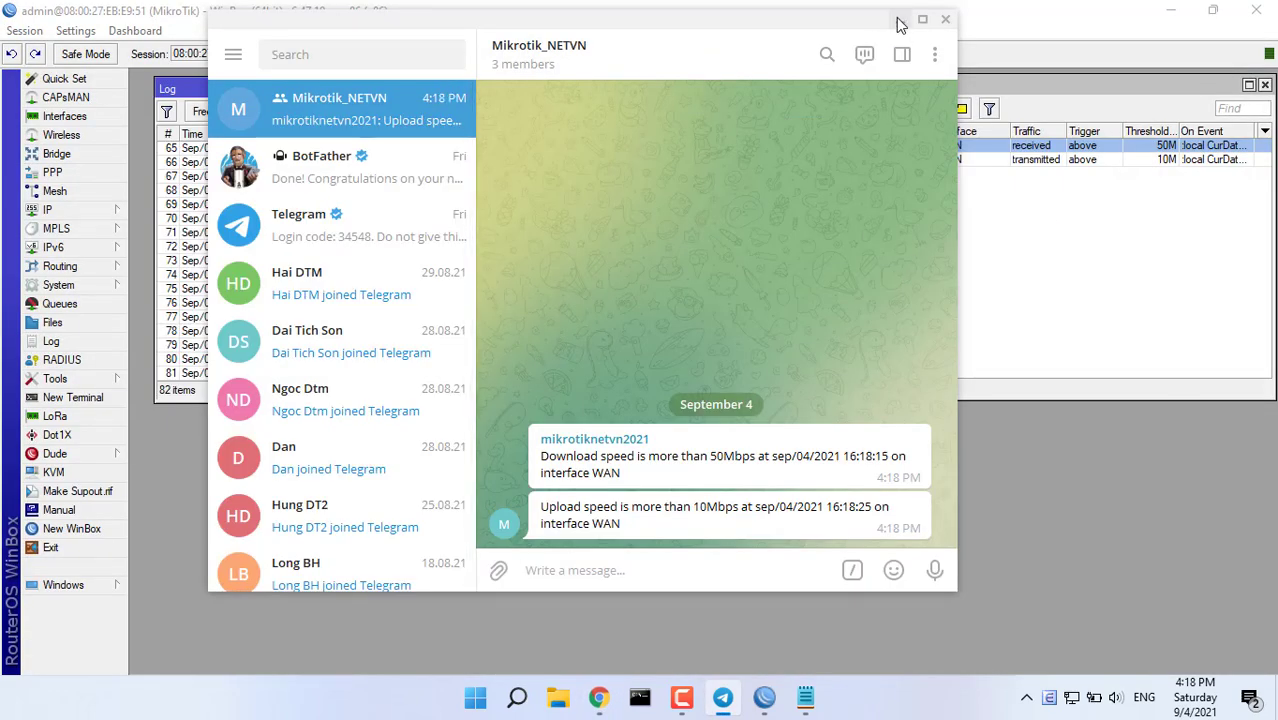
Hide Telegram to compare both speed alerts against the WinBox log
left_click(958, 19)
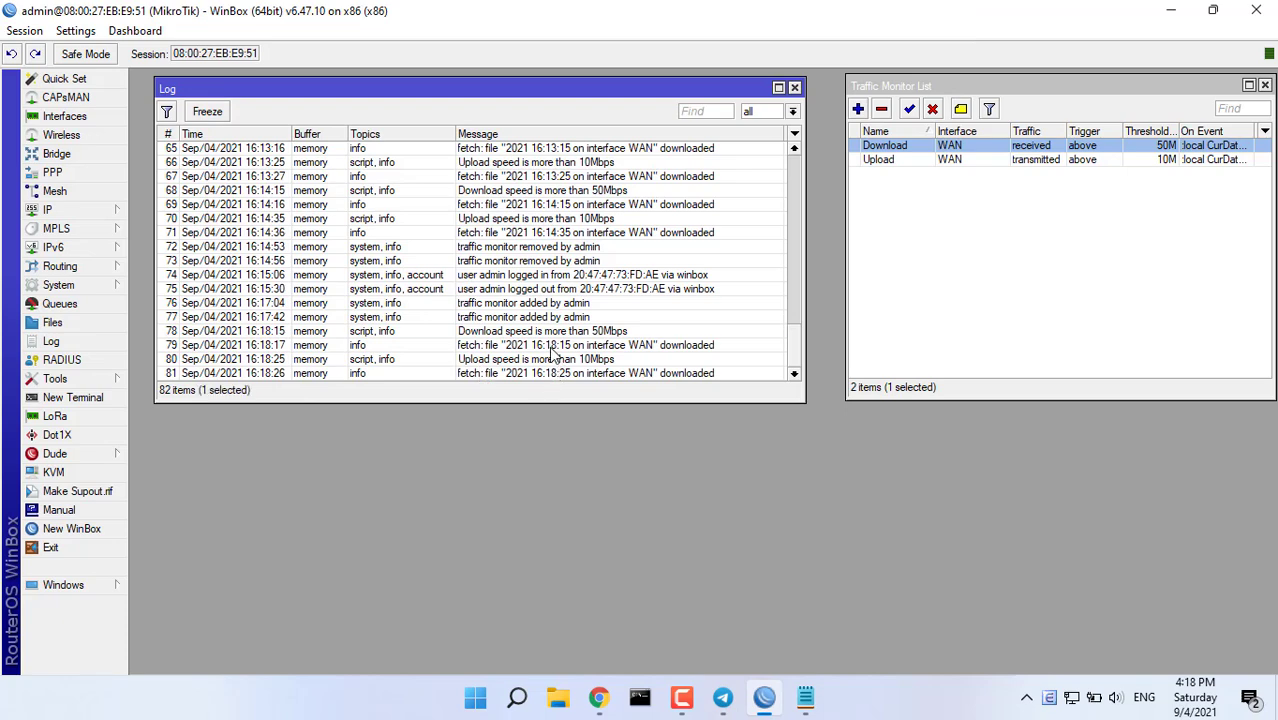
left_click(515, 373)
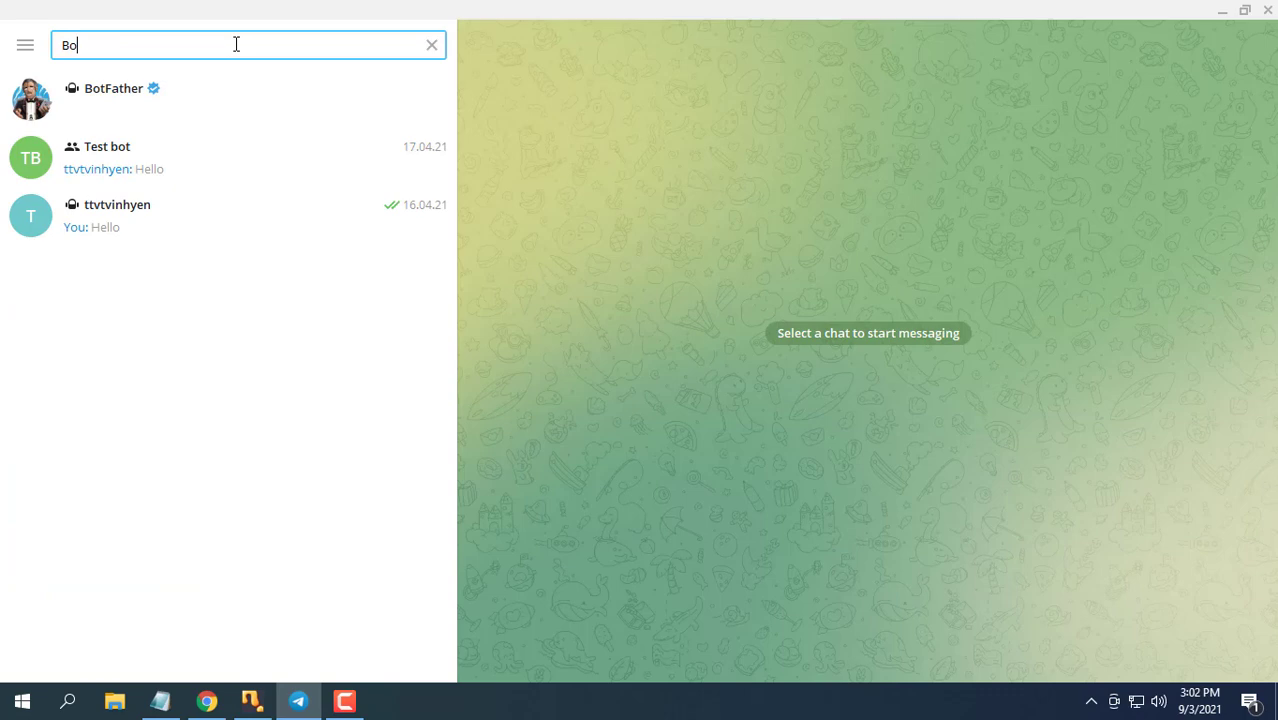
Create bot mikrotiknetvn2021_bot through BotFather's /newbot and note its API token
left_click(113, 88)
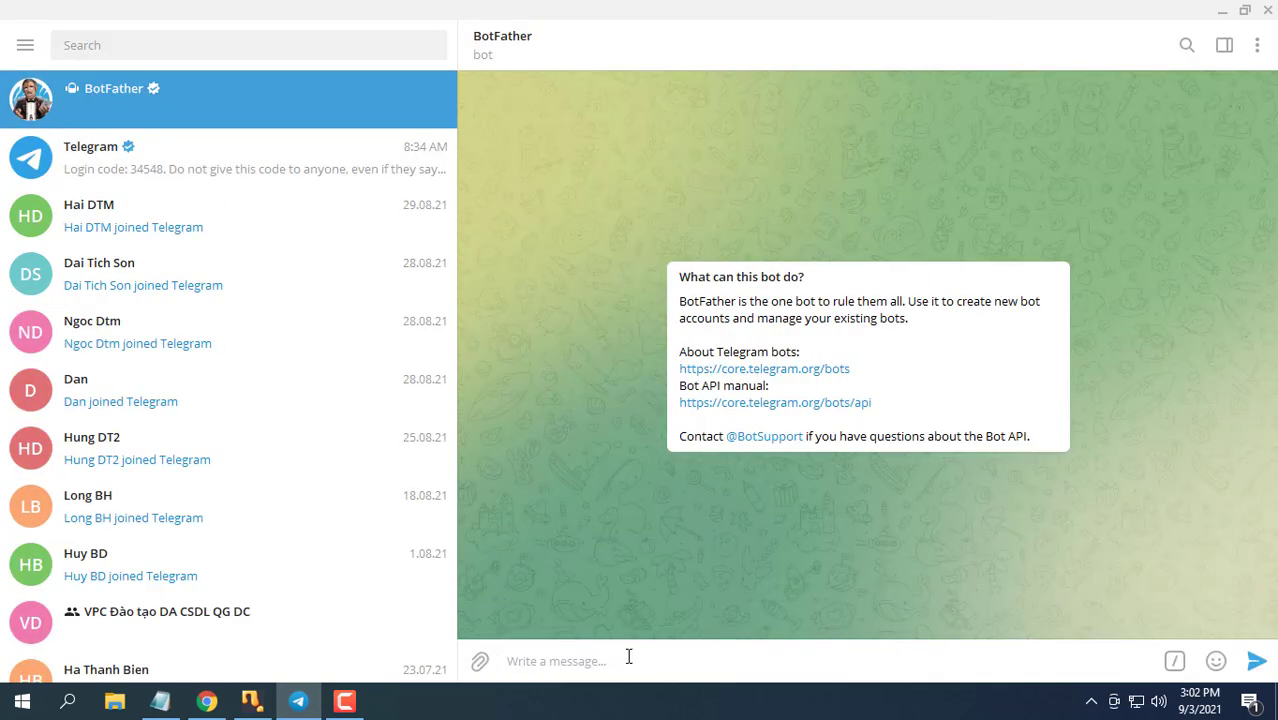
type("/ne")
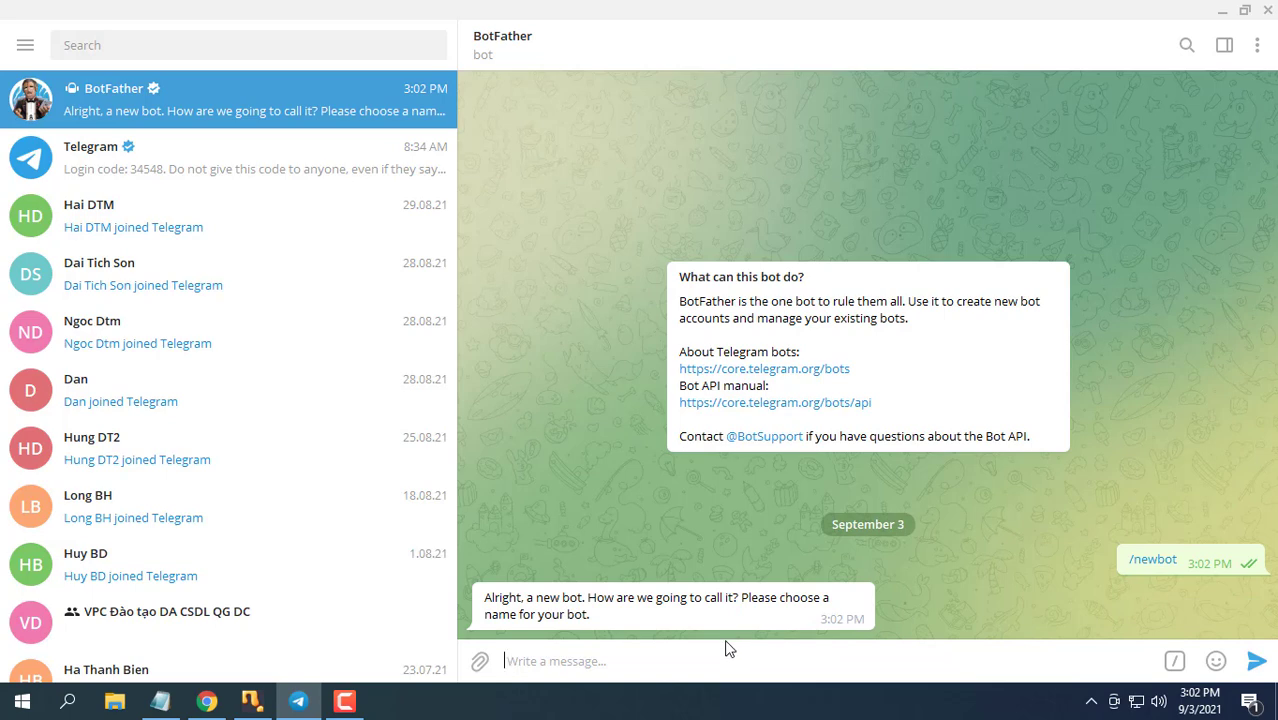
type("mikroti")
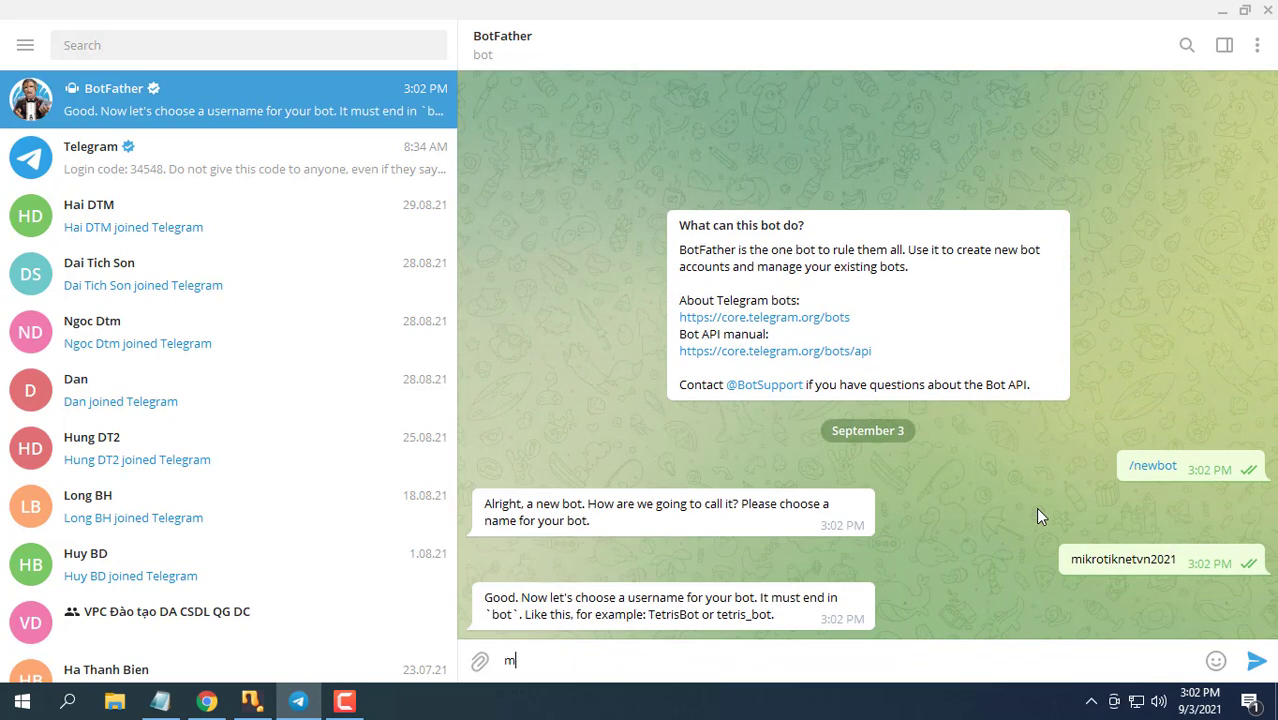
type("ikrotik")
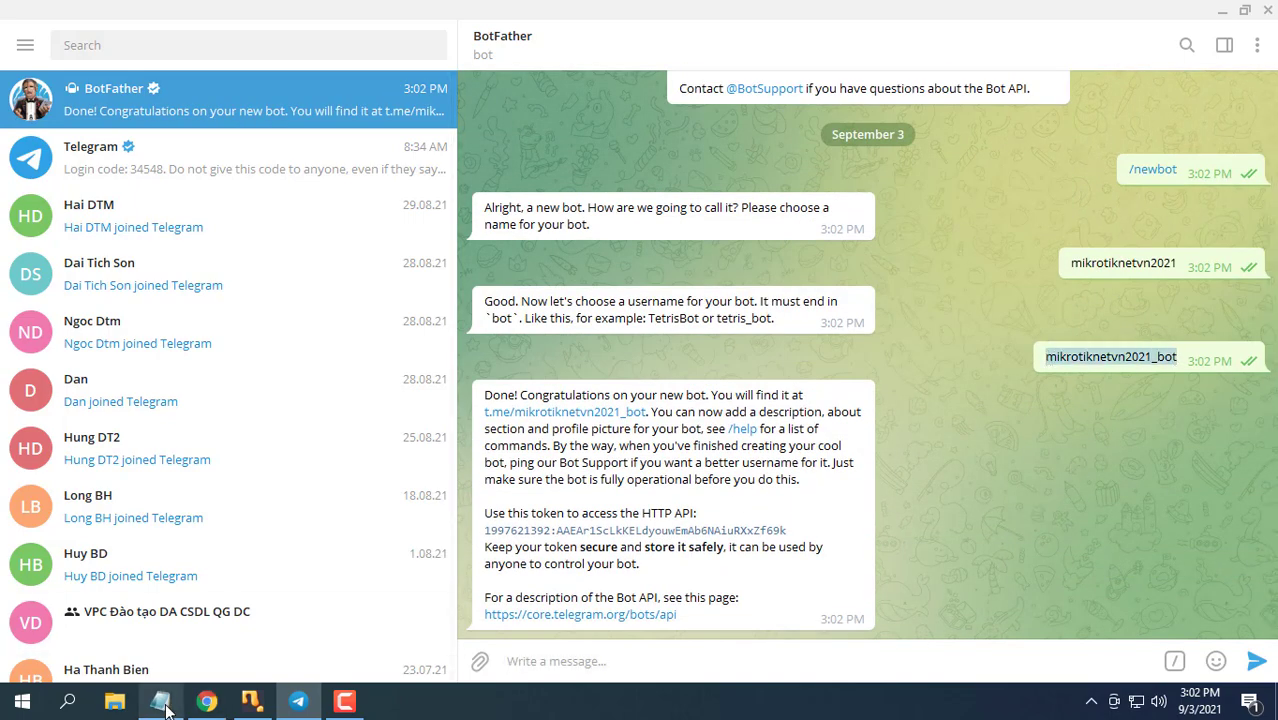
left_click(160, 700)
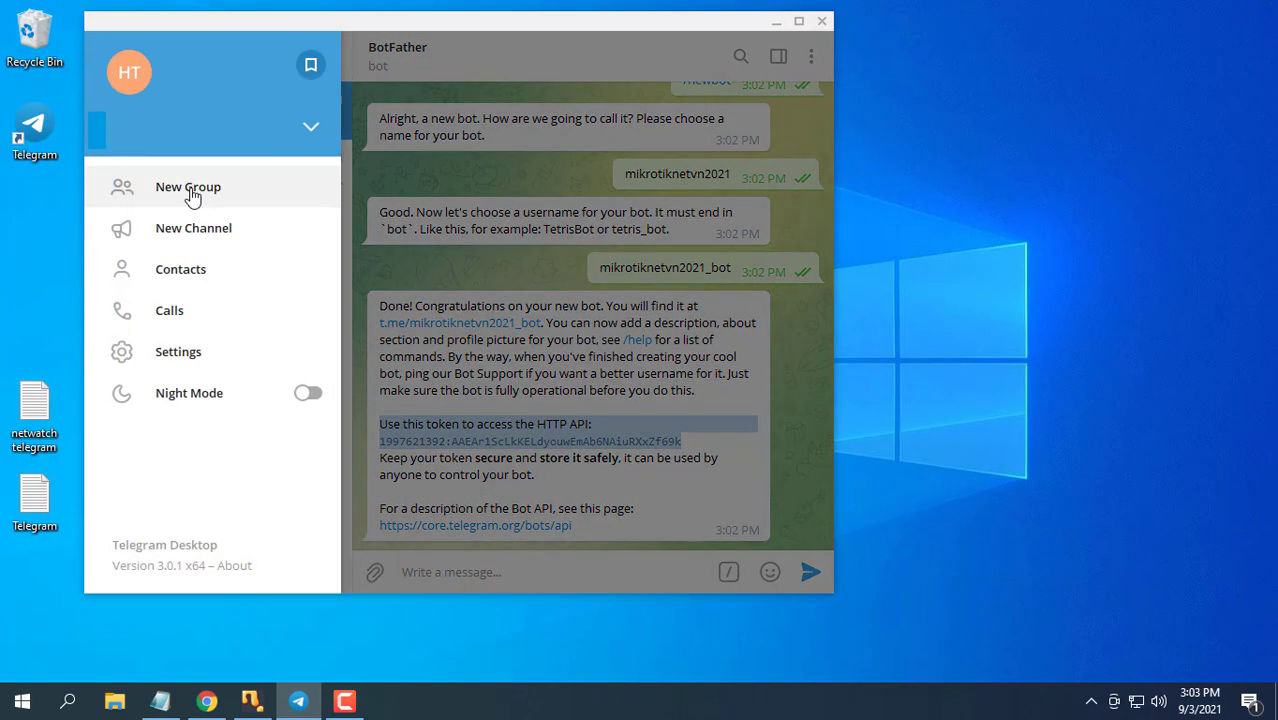
Create group Mikrotik_NETVN with mikrotiknetvn2021_bot as a member, then close Telegram
left_click(188, 187)
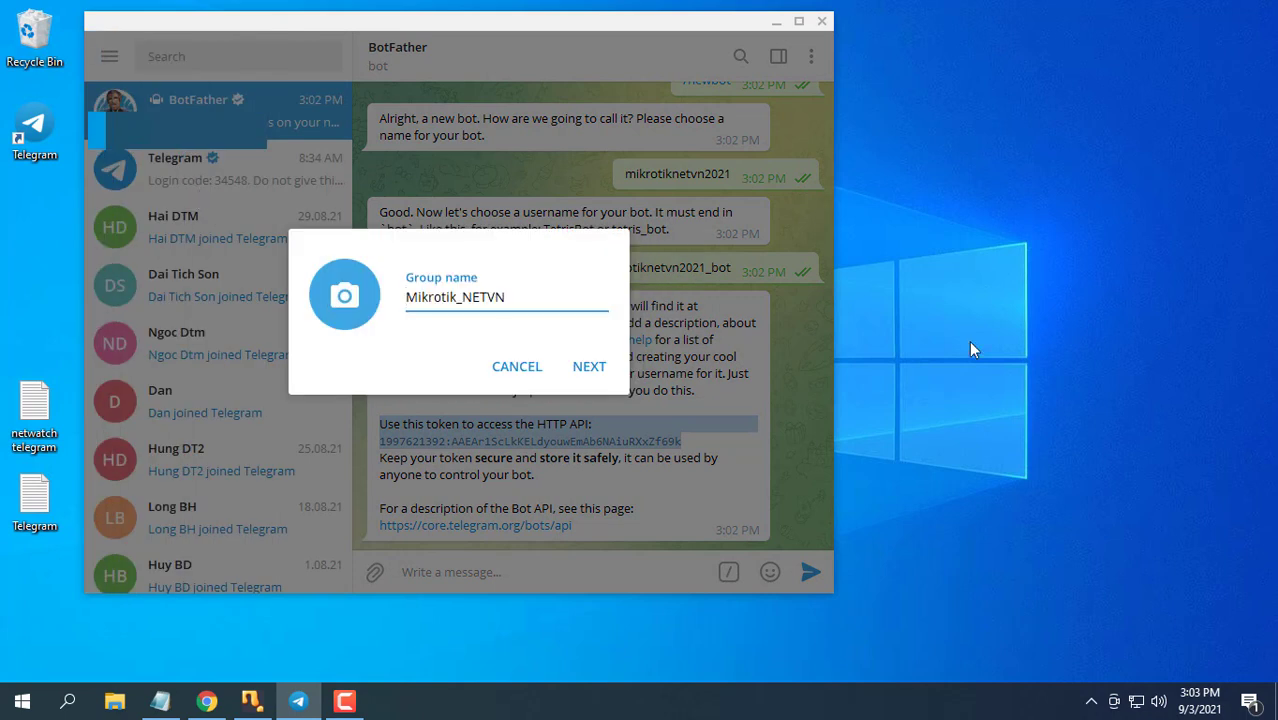
left_click(589, 366)
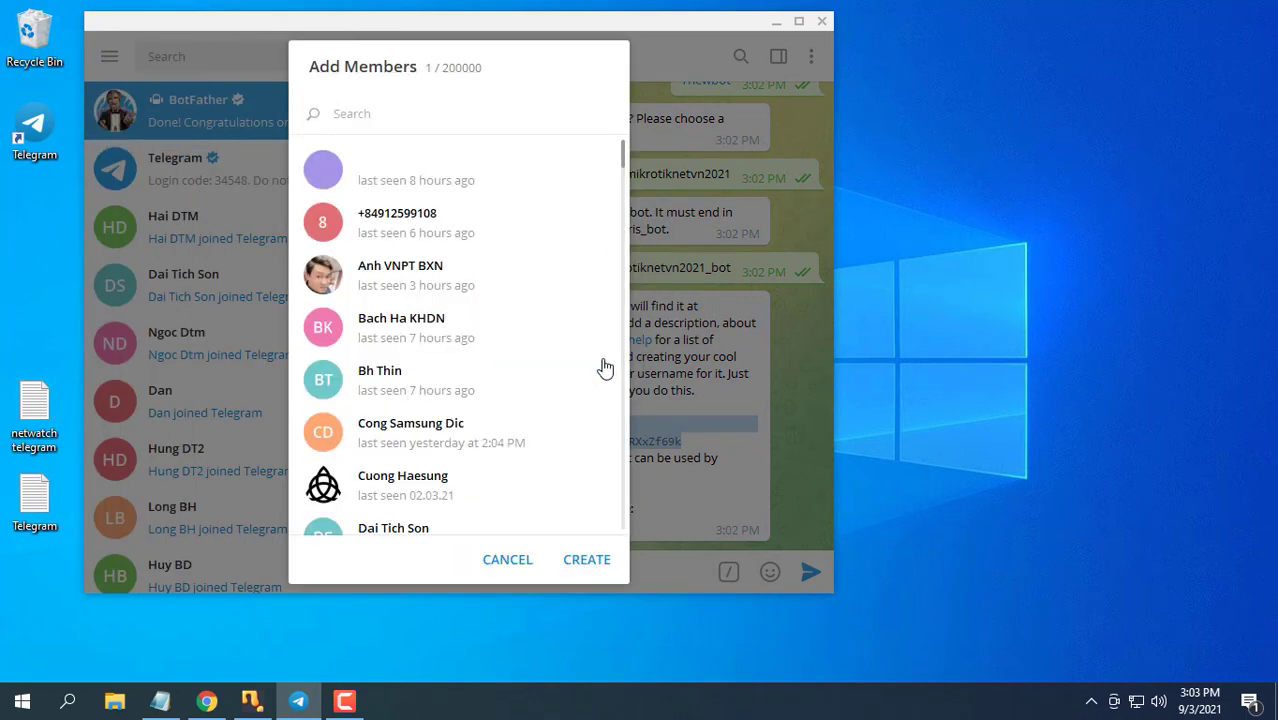
type("jo")
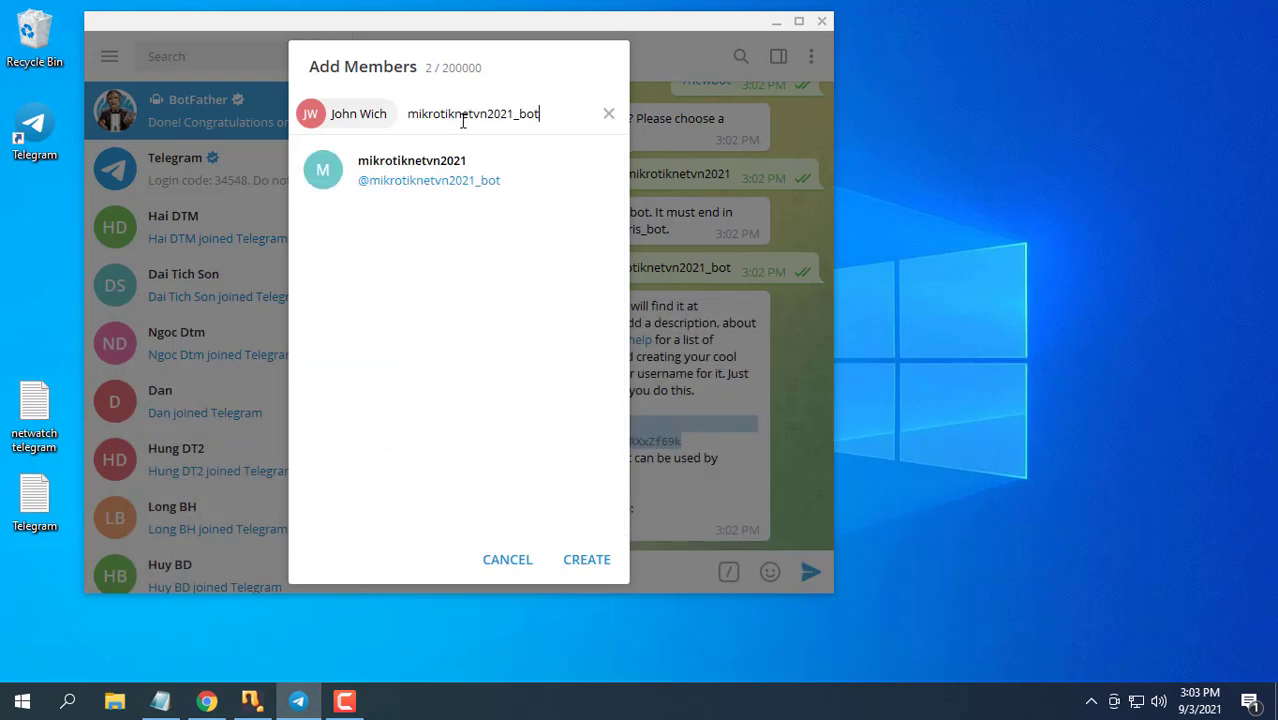
left_click(586, 559)
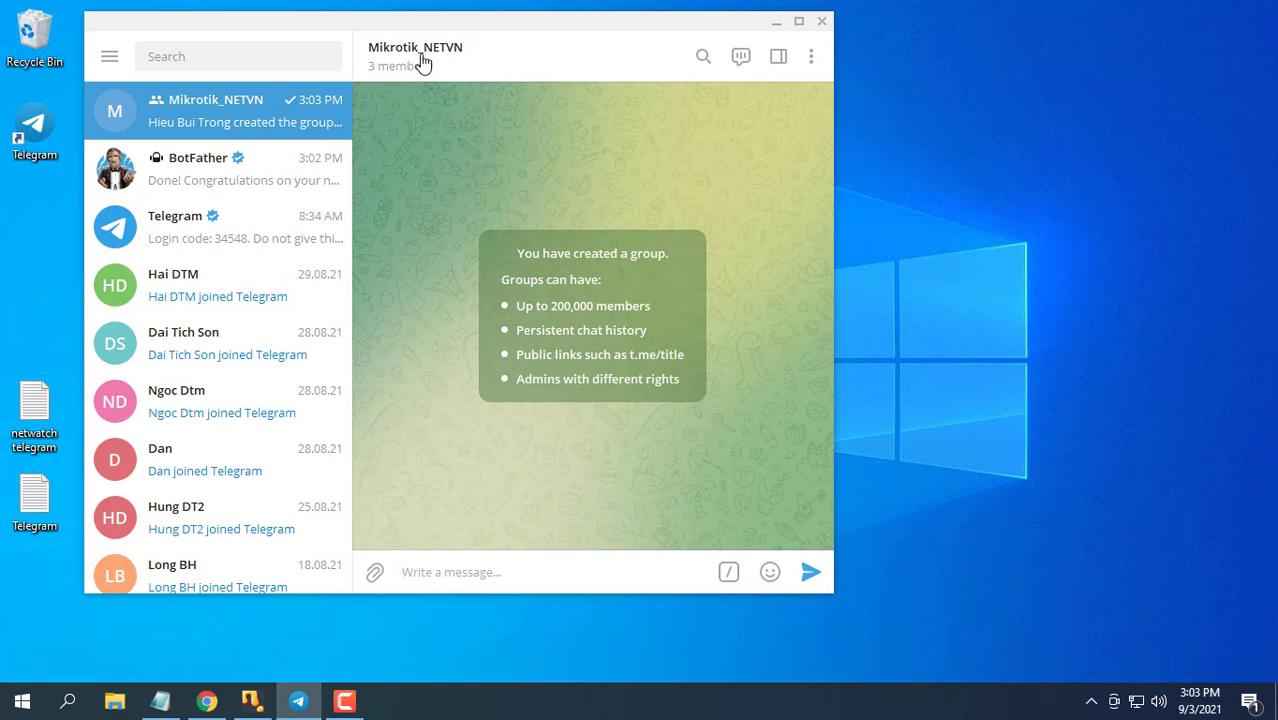
left_click(821, 20)
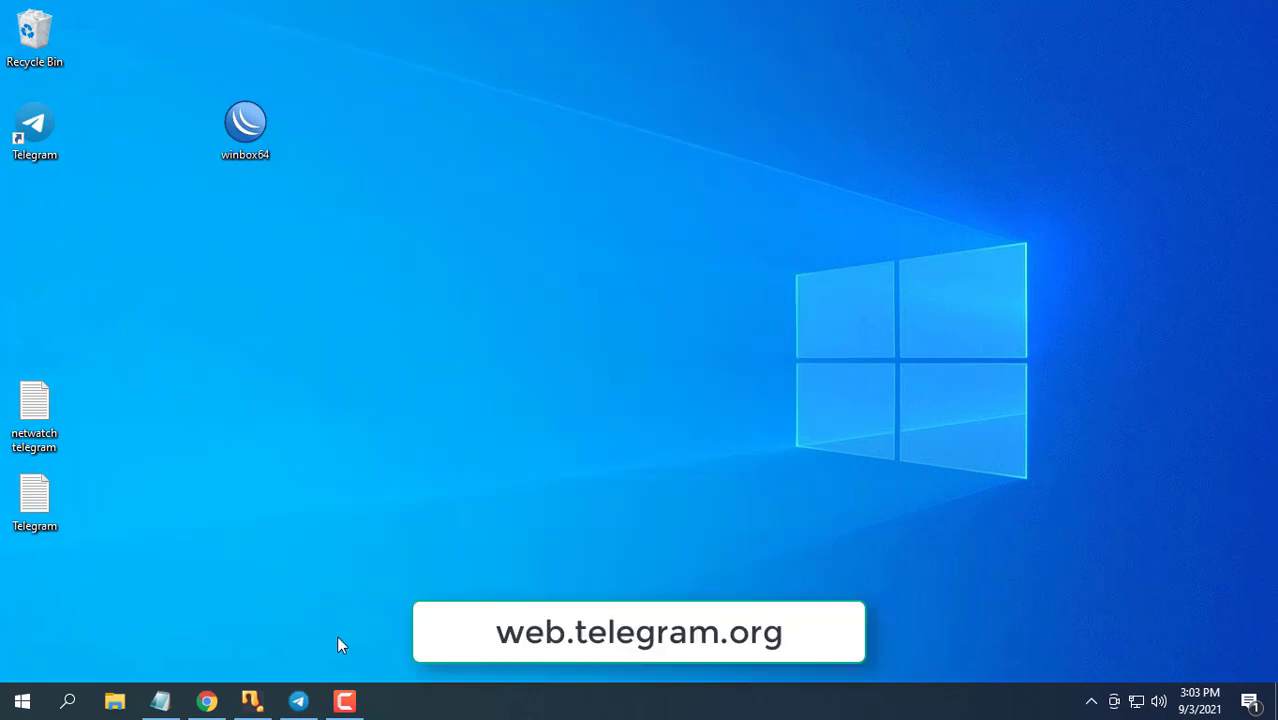
Open Mikrotik_NETVN in Telegram Web and copy chat id -487913599 from the URL
left_click(205, 700)
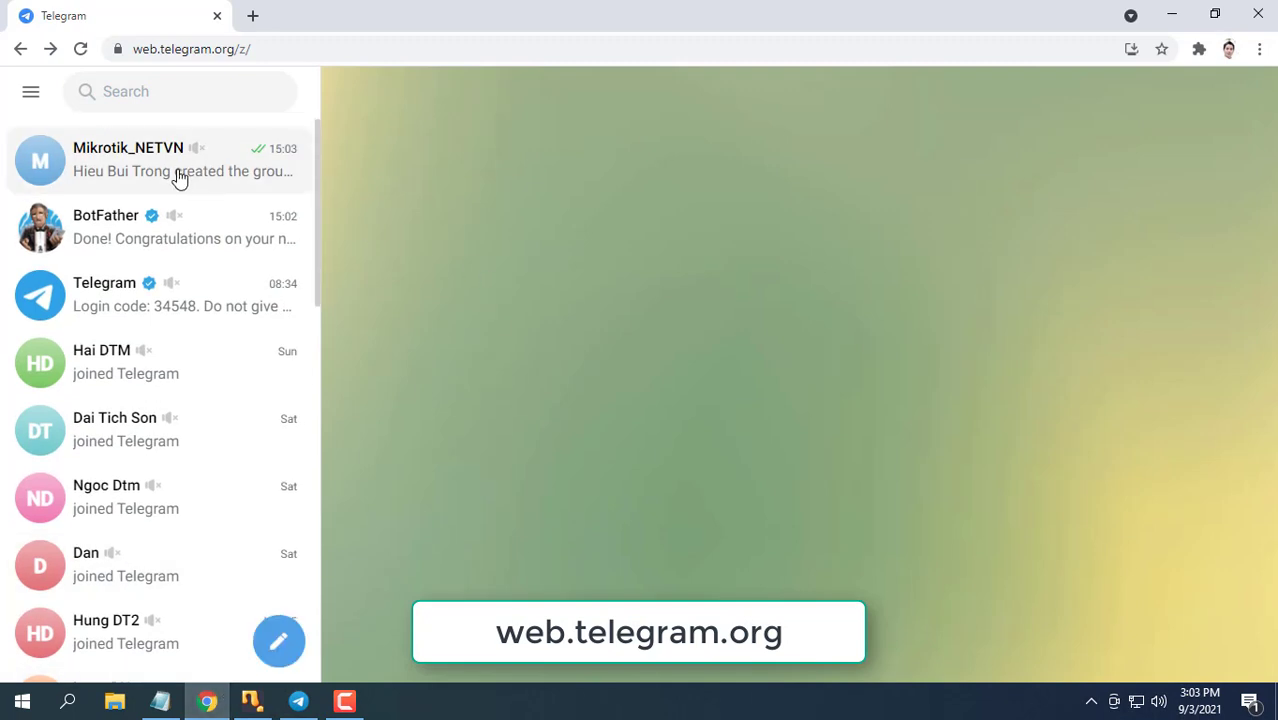
left_click(160, 160)
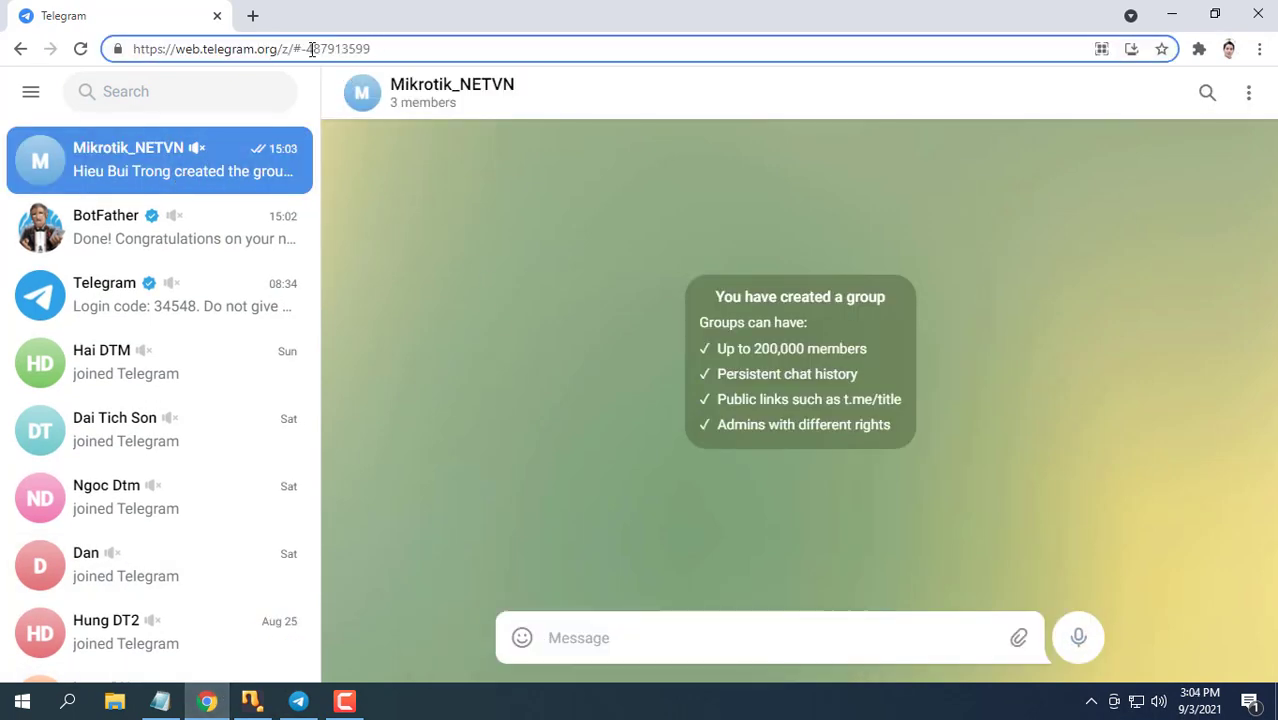
right_click(356, 48)
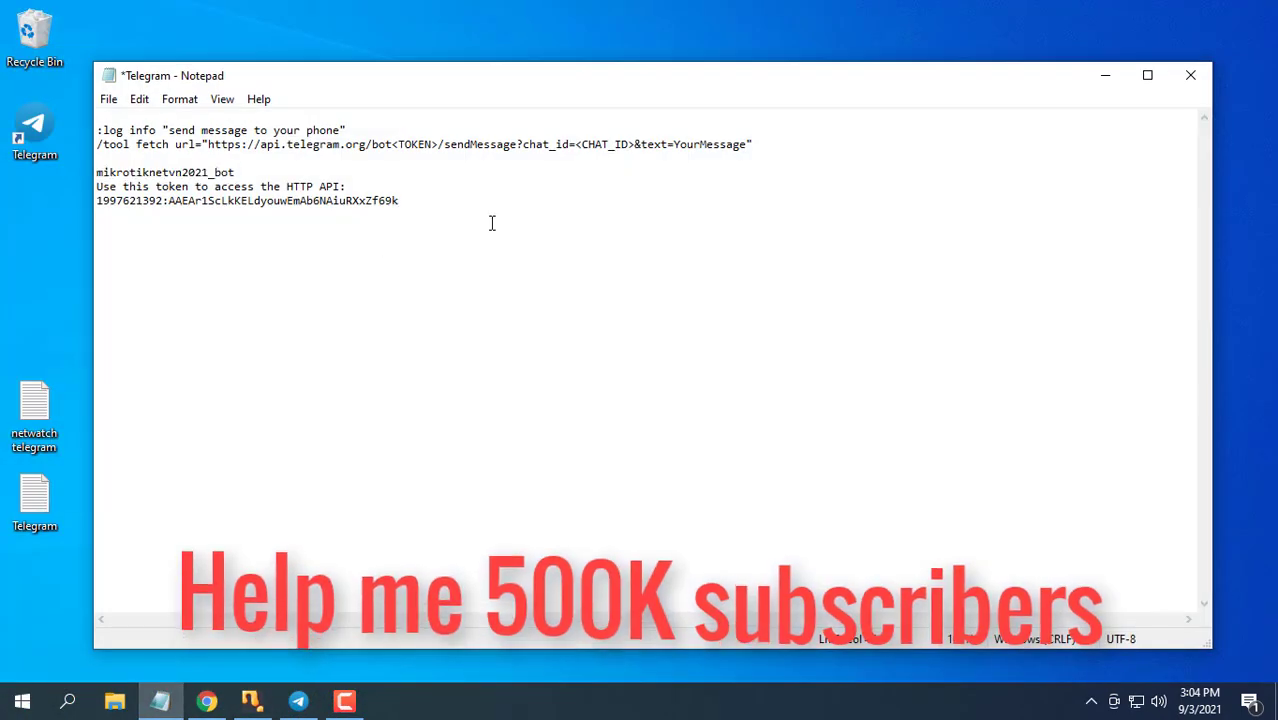
type("CHAT_ID :")
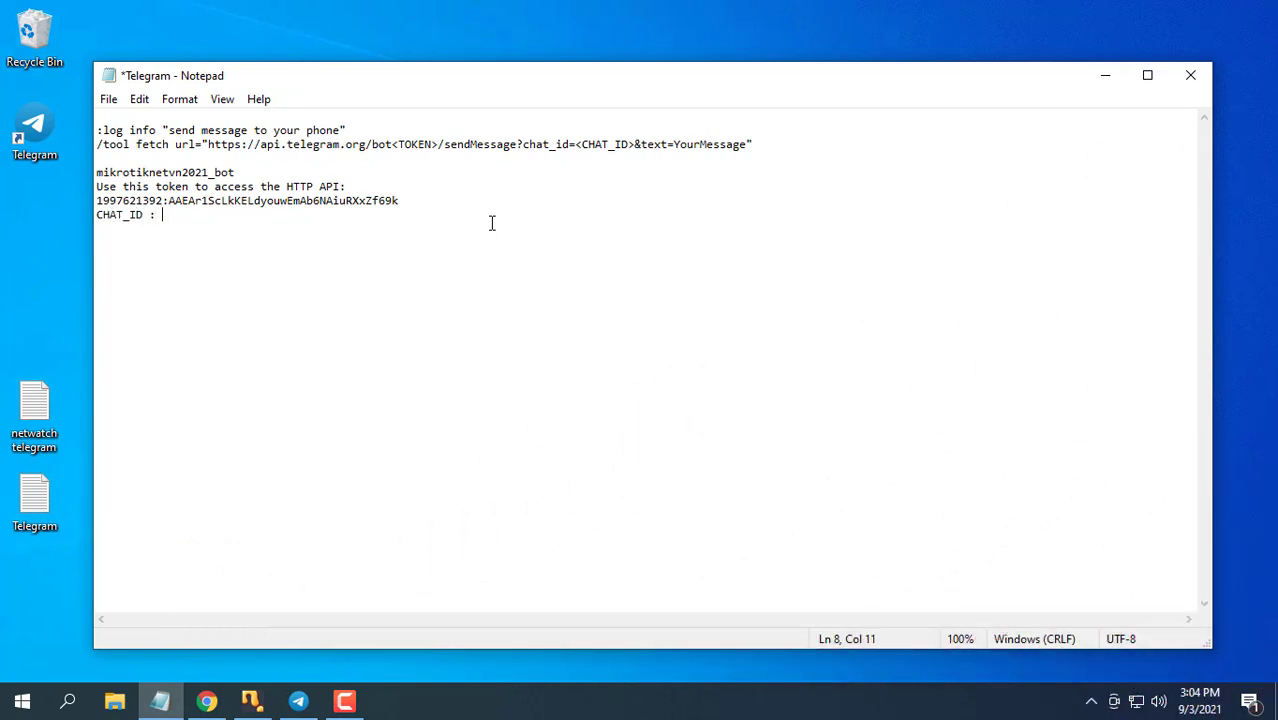
type("-487913599")
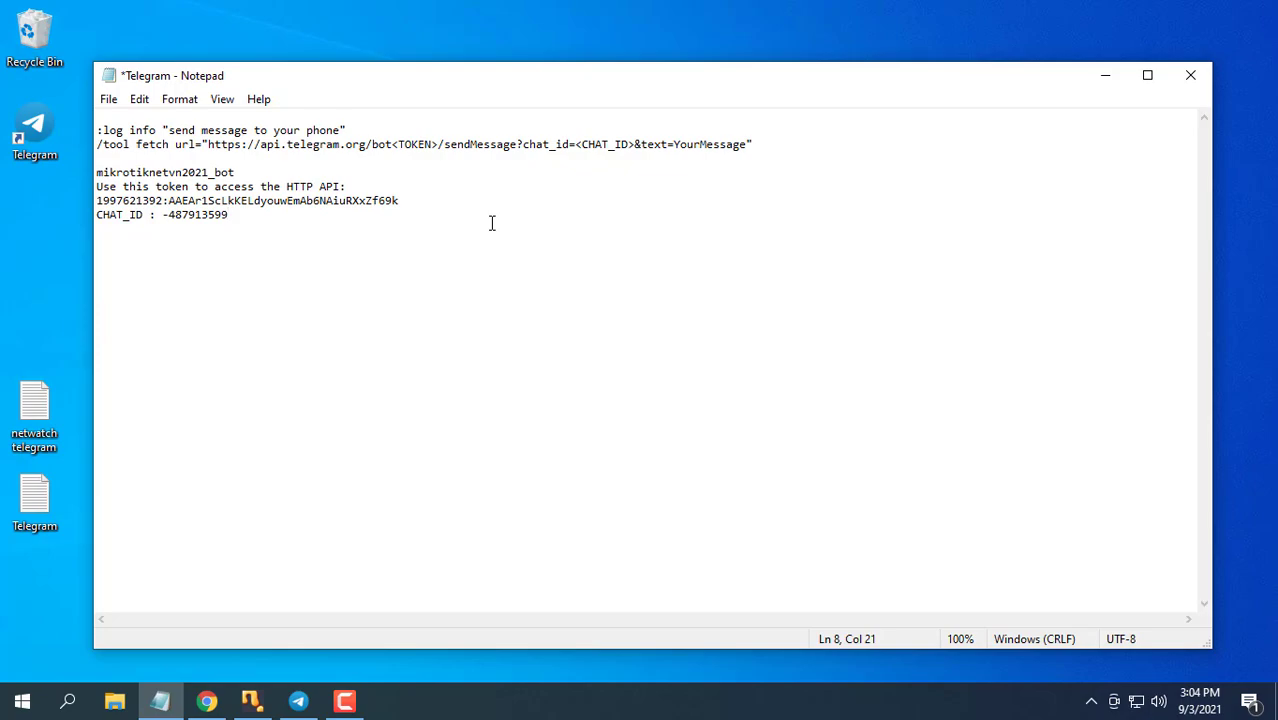